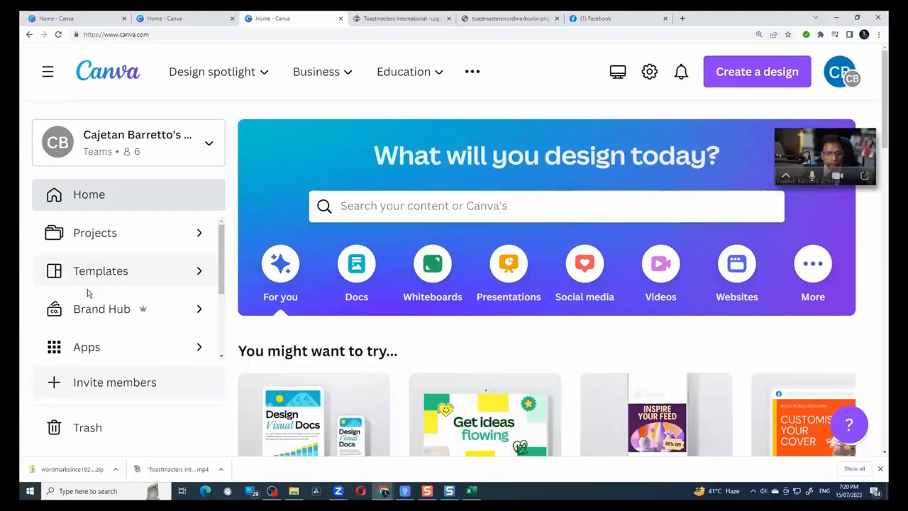
mouse_move(102, 309)
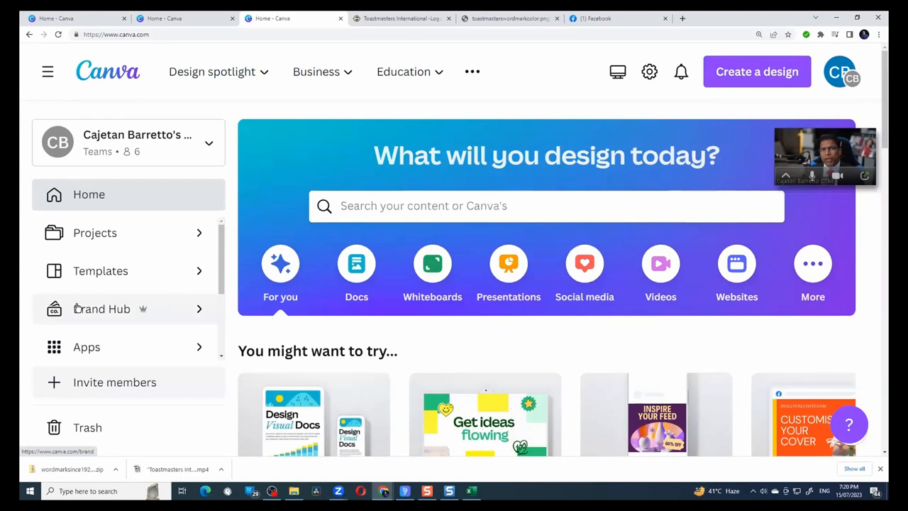
Open the Brand Hub, browse the Brand templates, then go back to the Brand Kit page
left_click(102, 308)
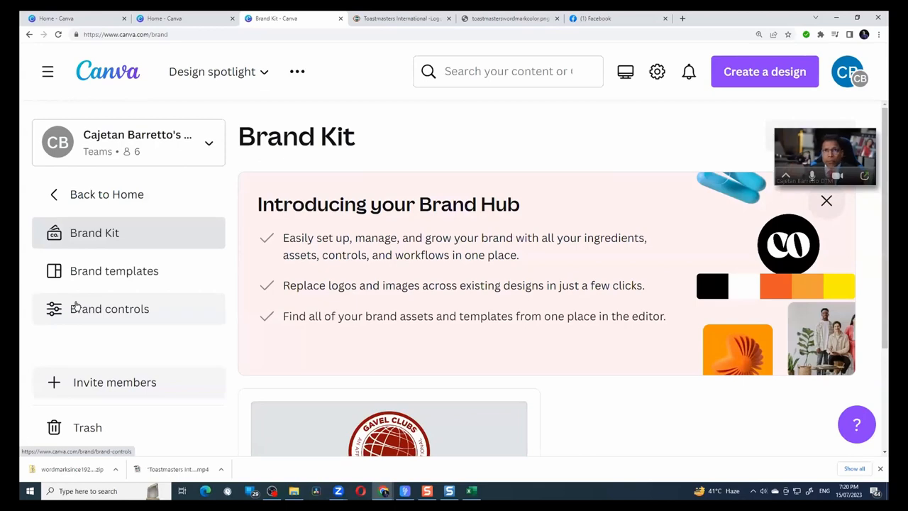
mouse_move(100, 280)
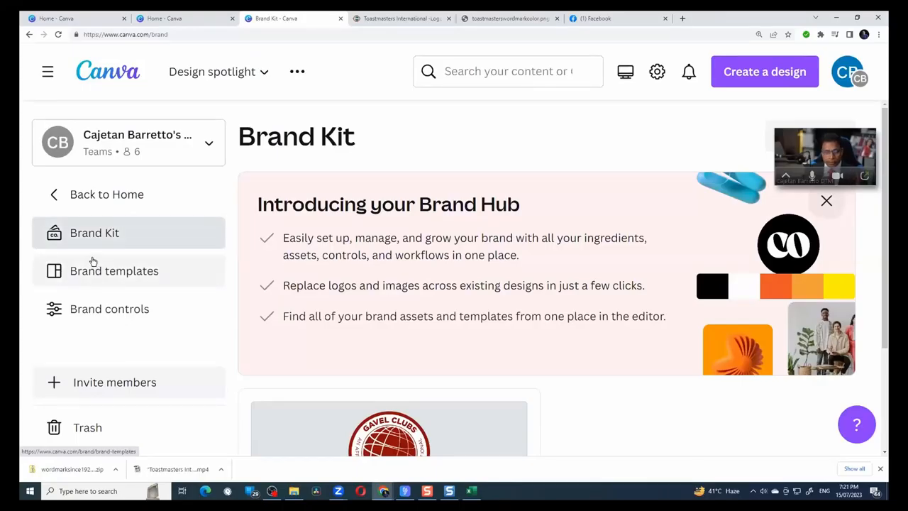
left_click(94, 233)
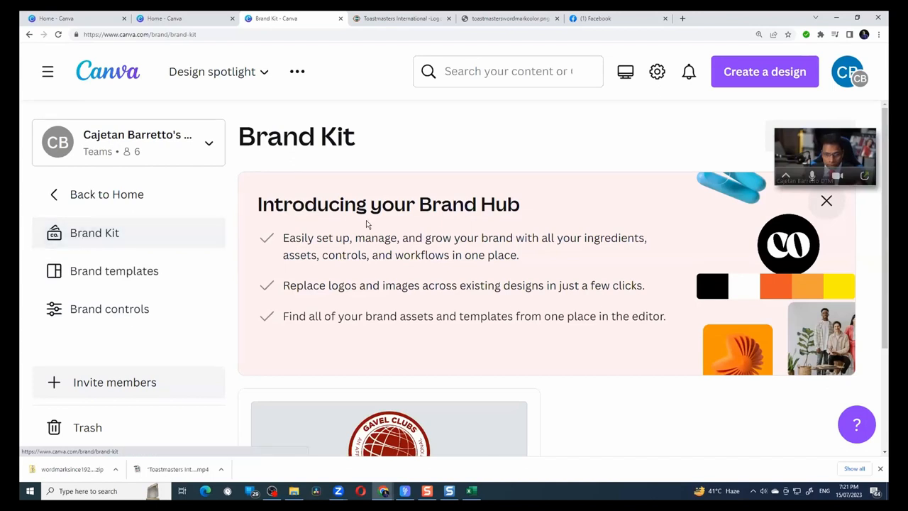
left_click(114, 271)
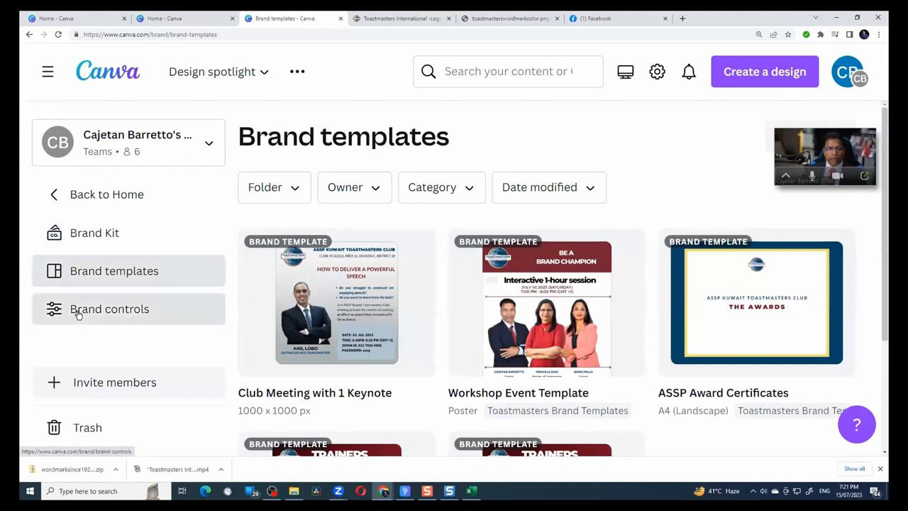
left_click(94, 233)
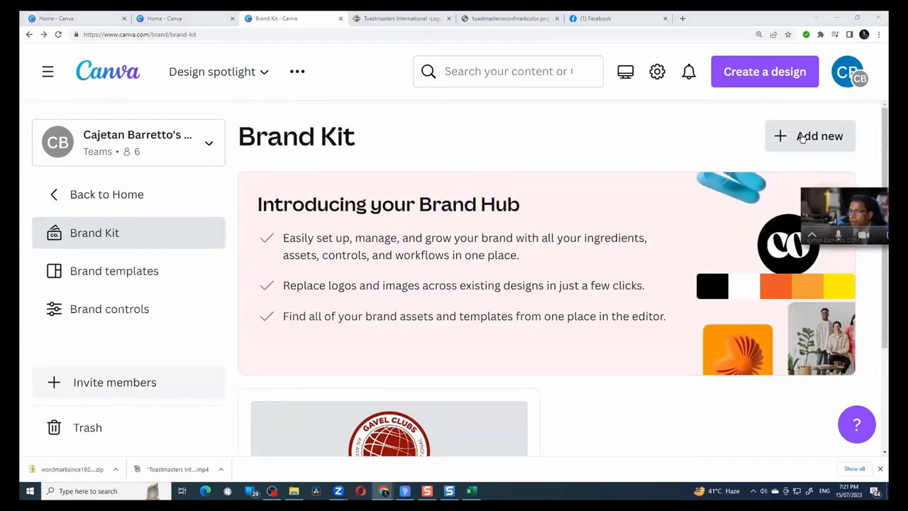
Create a brand kit named 'ABC Company' and scroll through its empty logo, color, font and photo sections
left_click(809, 136)
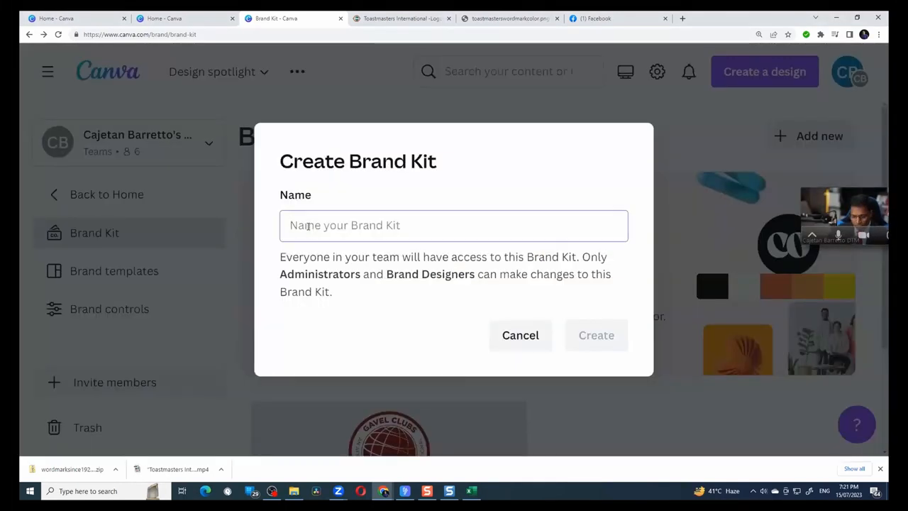
type("ABC Compa")
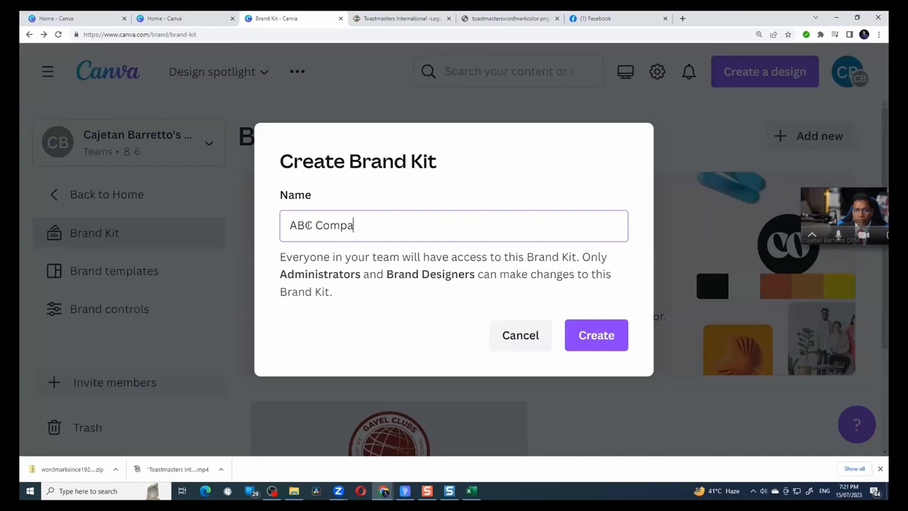
type("ny")
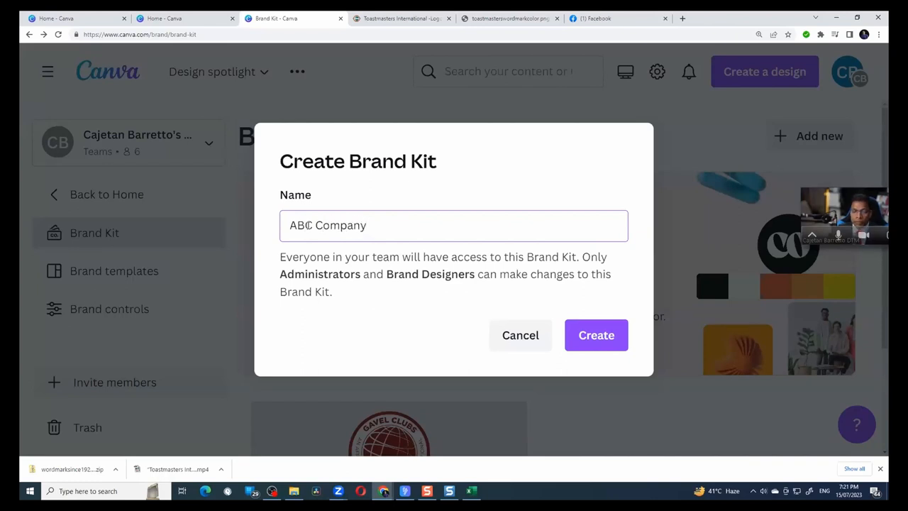
left_click(595, 335)
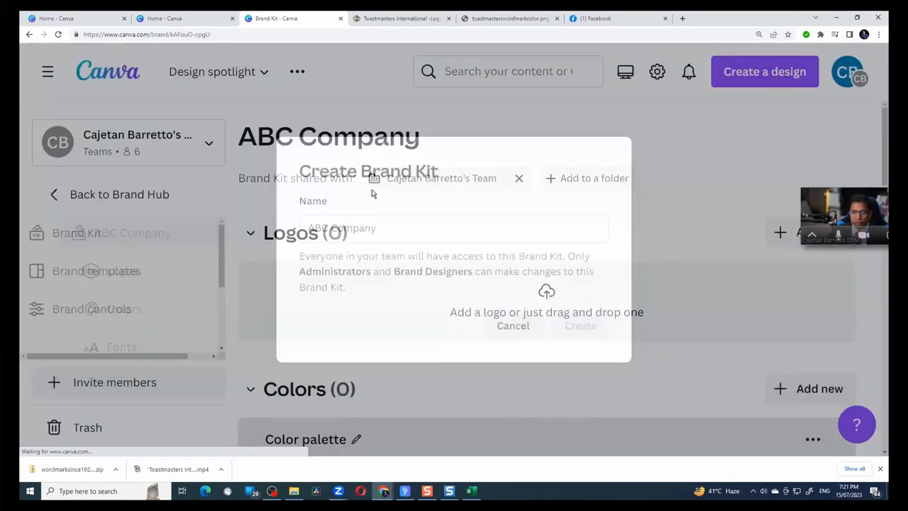
left_click(512, 326)
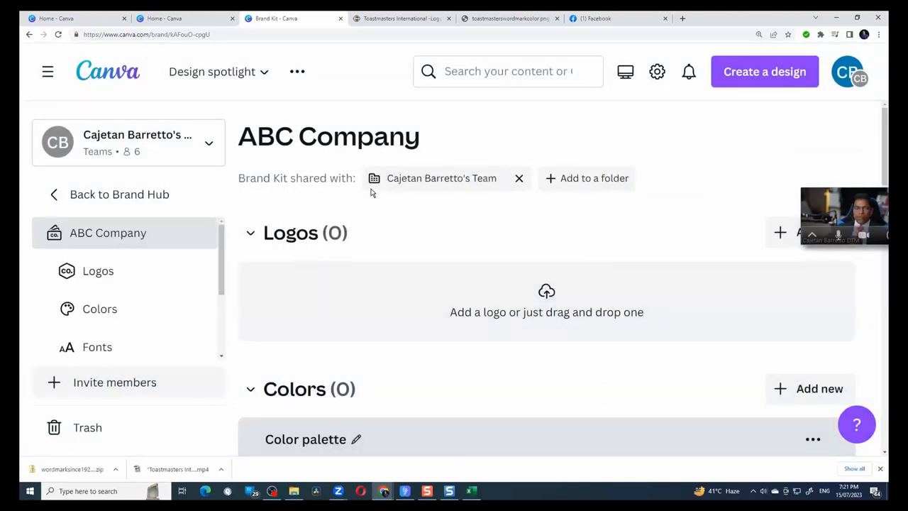
mouse_move(251, 233)
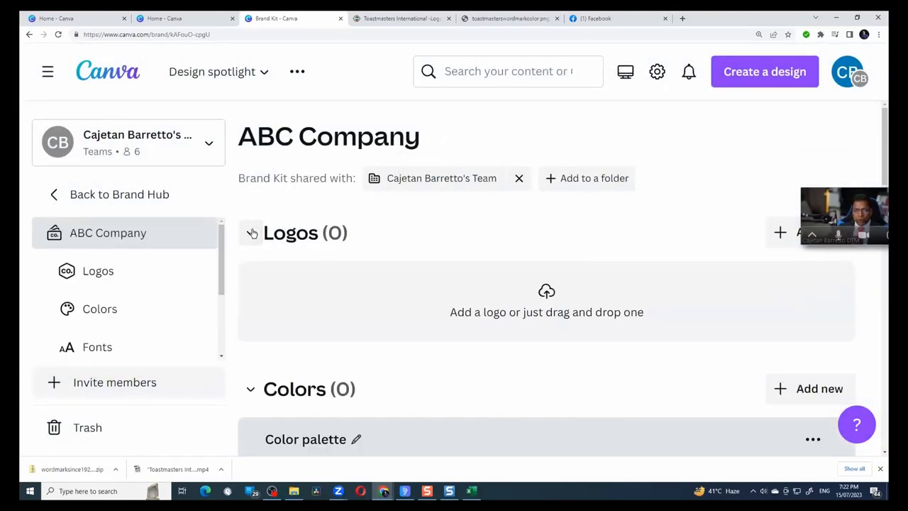
scroll("down", 3)
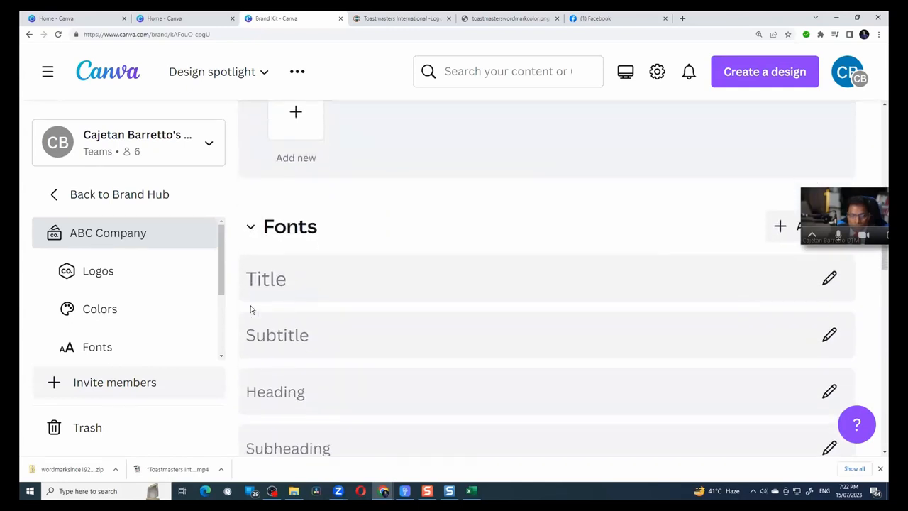
scroll("down", 3)
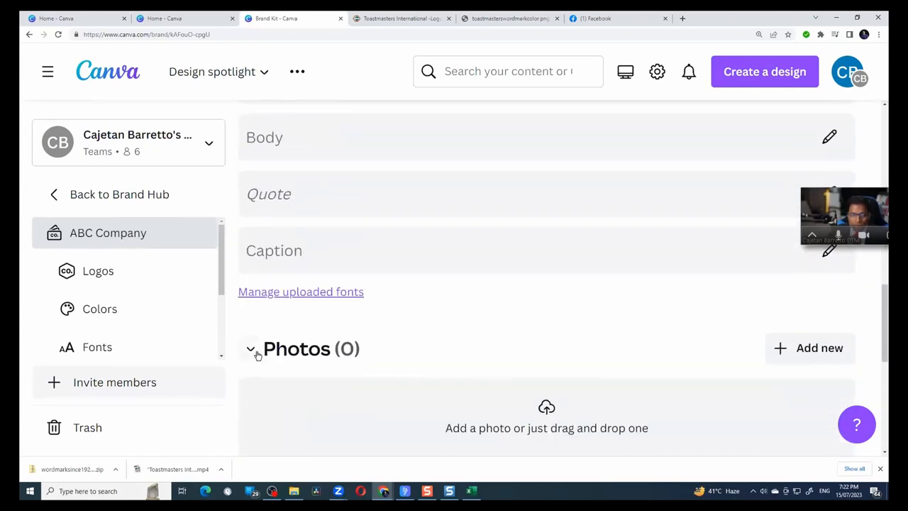
scroll("down", 3)
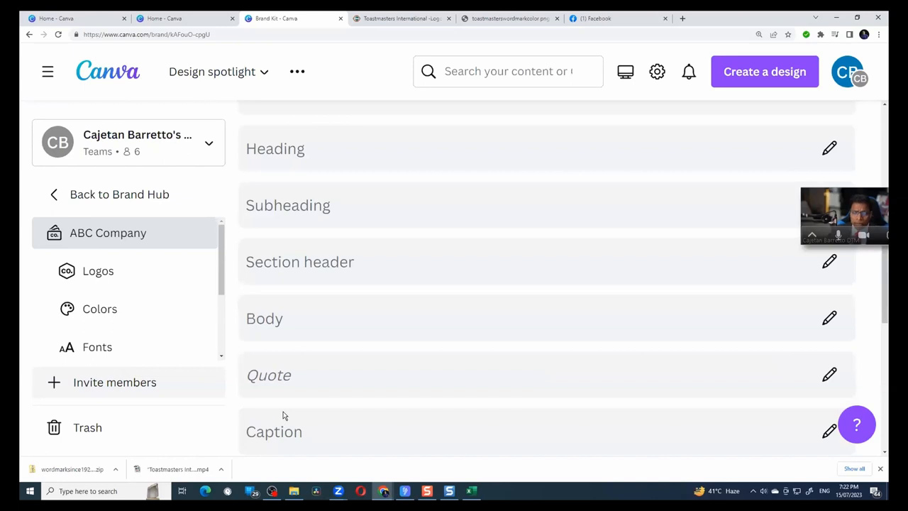
mouse_move(287, 413)
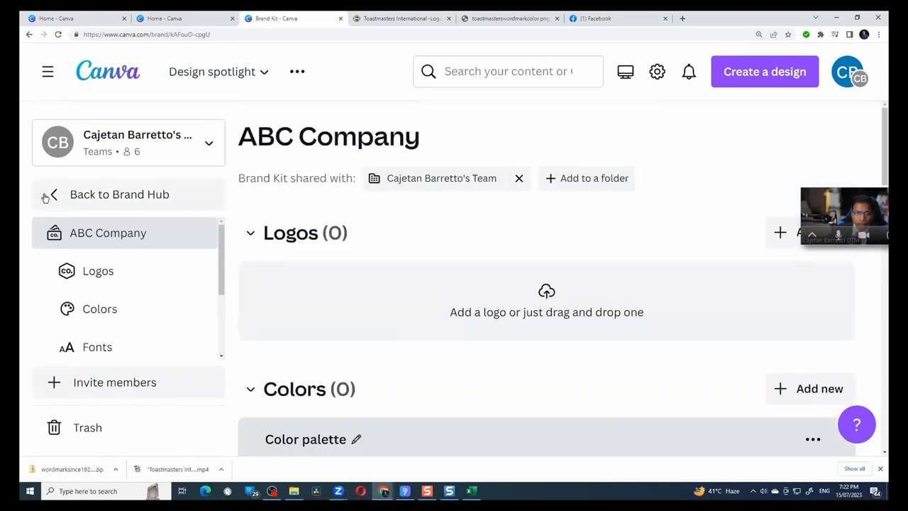
Return to the brand kit list and open the Toastmasters Brand Kit
left_click(120, 193)
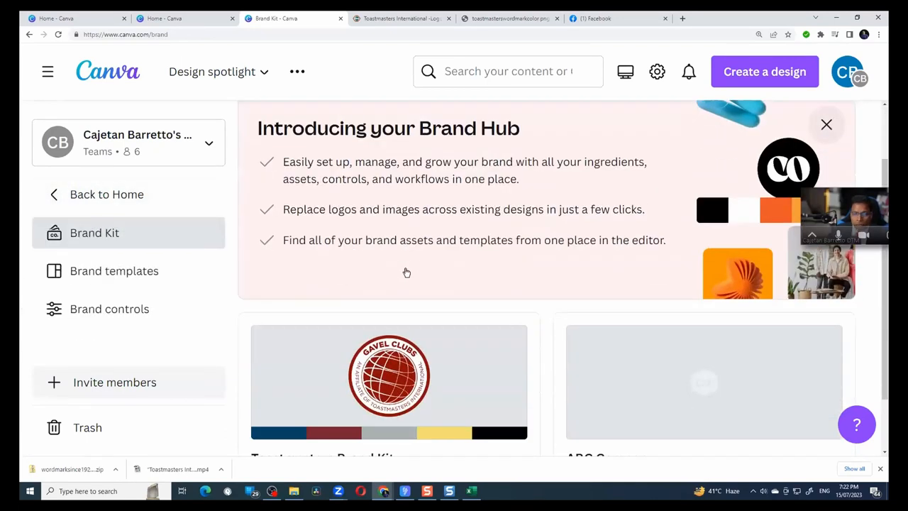
scroll("down", 3)
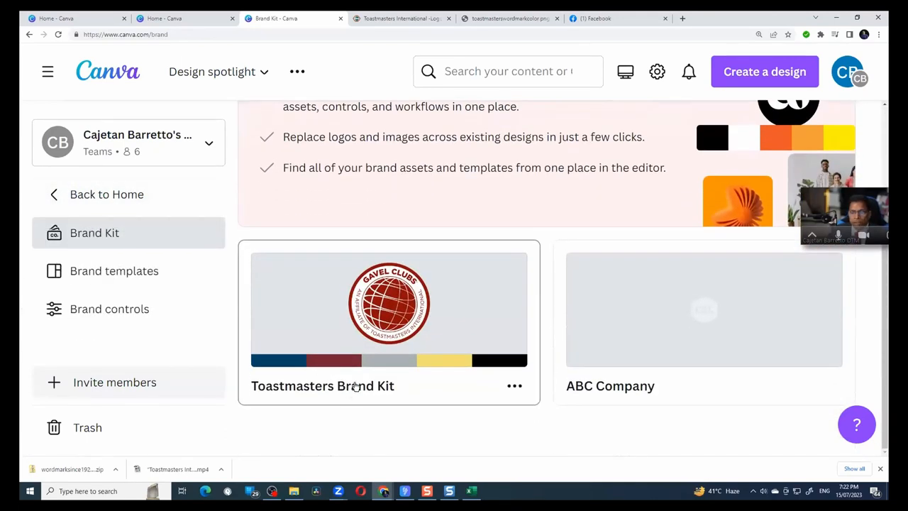
left_click(388, 308)
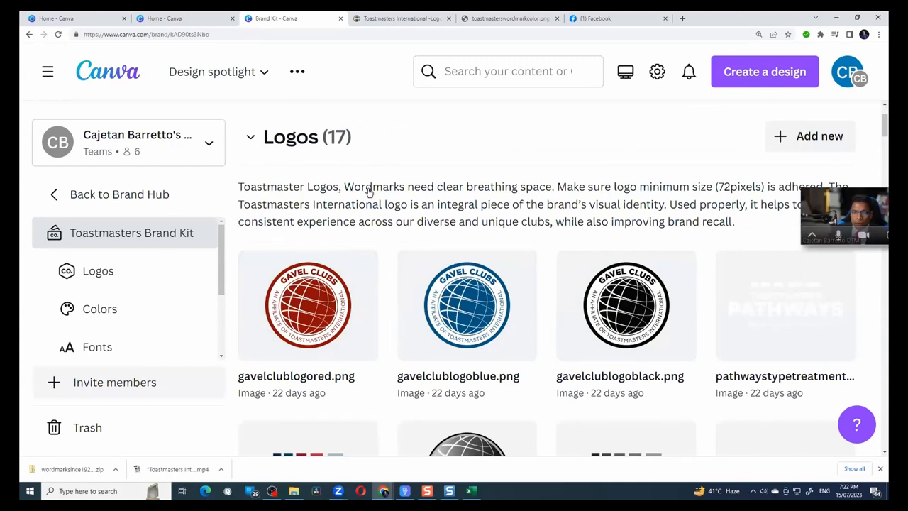
scroll("down", 3)
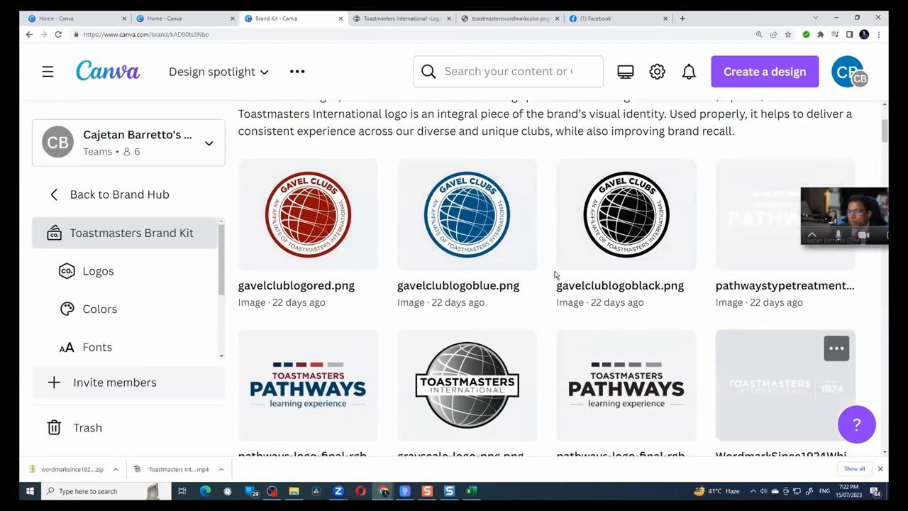
Check the Toastmasters Brand Portal logos page, then return to the Canva brand kit
left_click(402, 17)
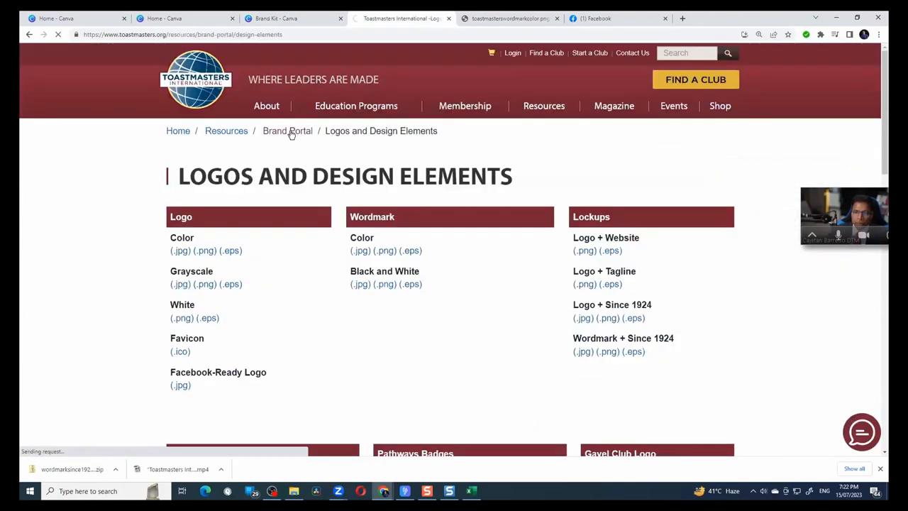
left_click(287, 130)
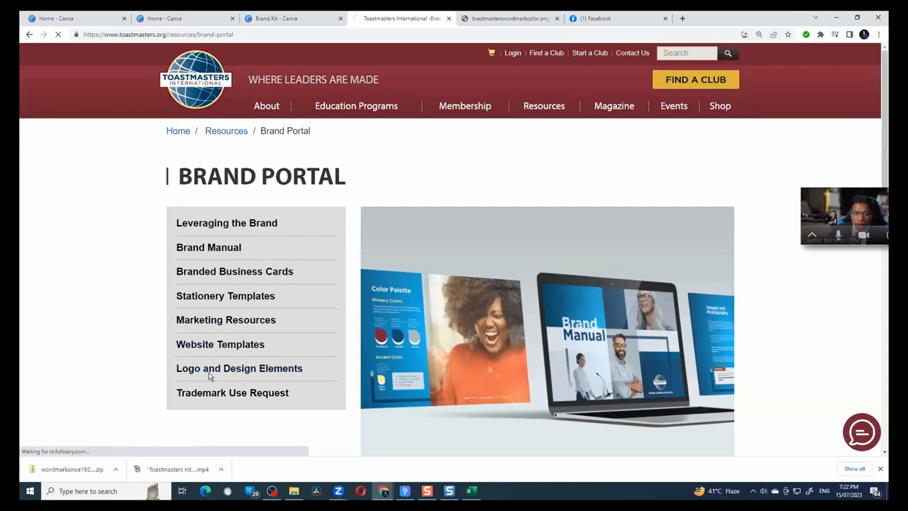
left_click(239, 368)
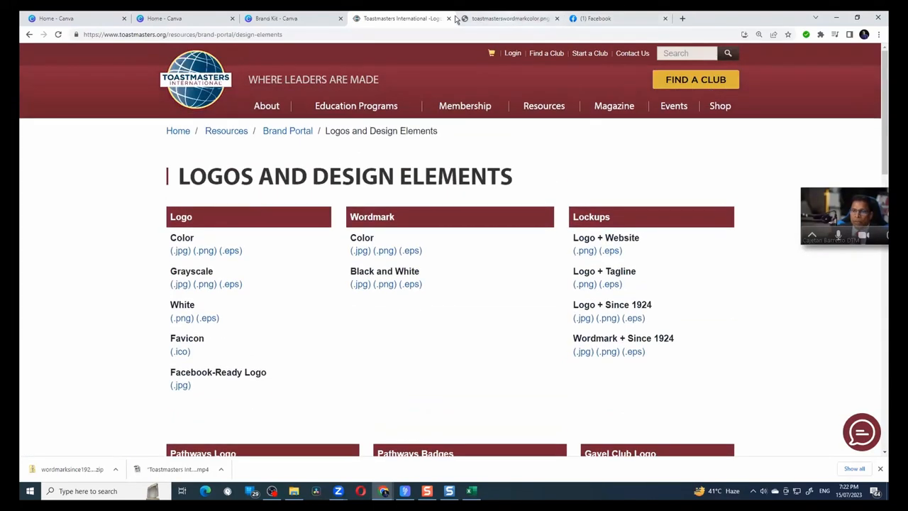
left_click(291, 17)
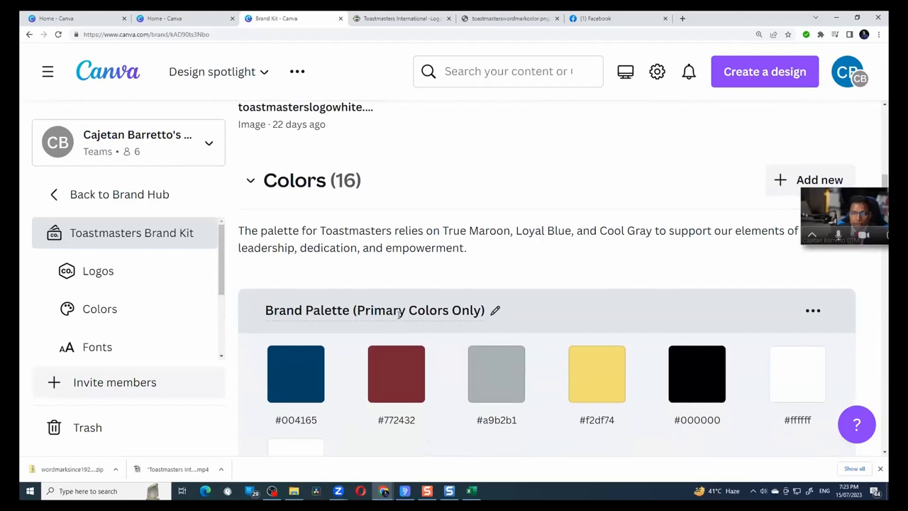
mouse_move(382, 247)
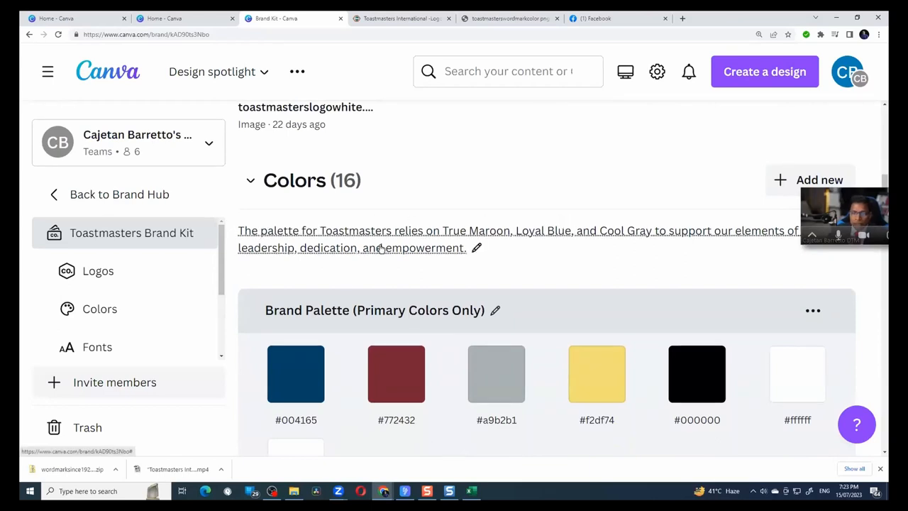
scroll("down", 3)
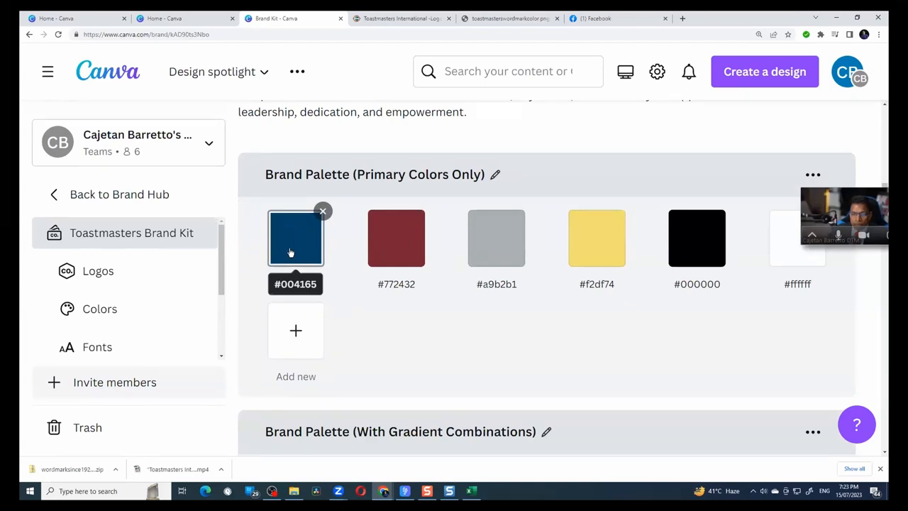
mouse_move(496, 238)
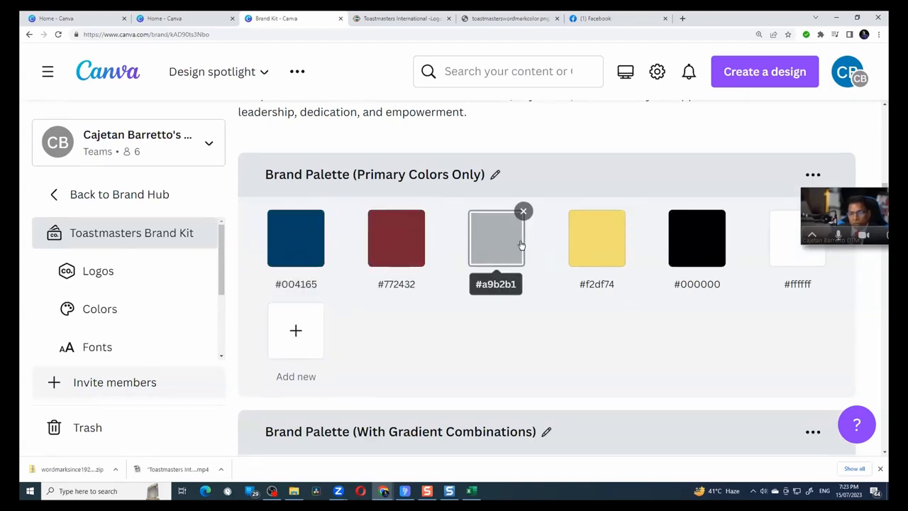
mouse_move(507, 237)
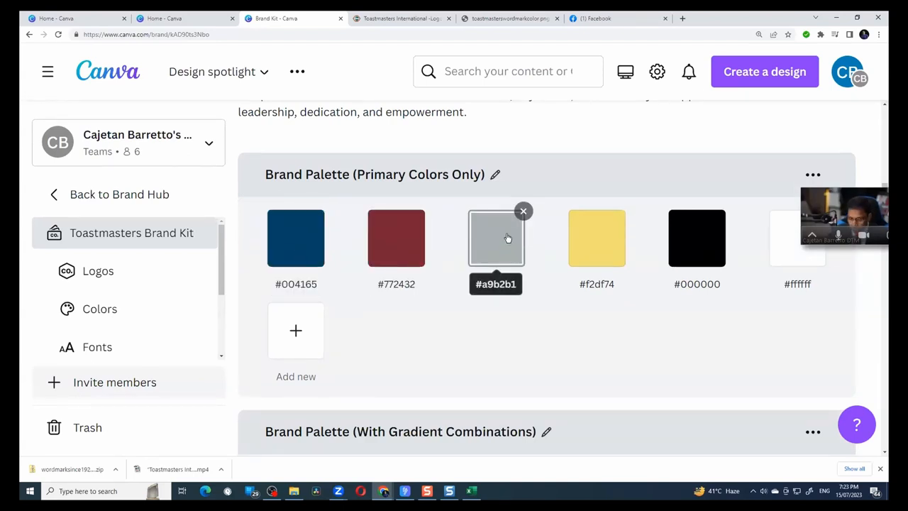
mouse_move(696, 238)
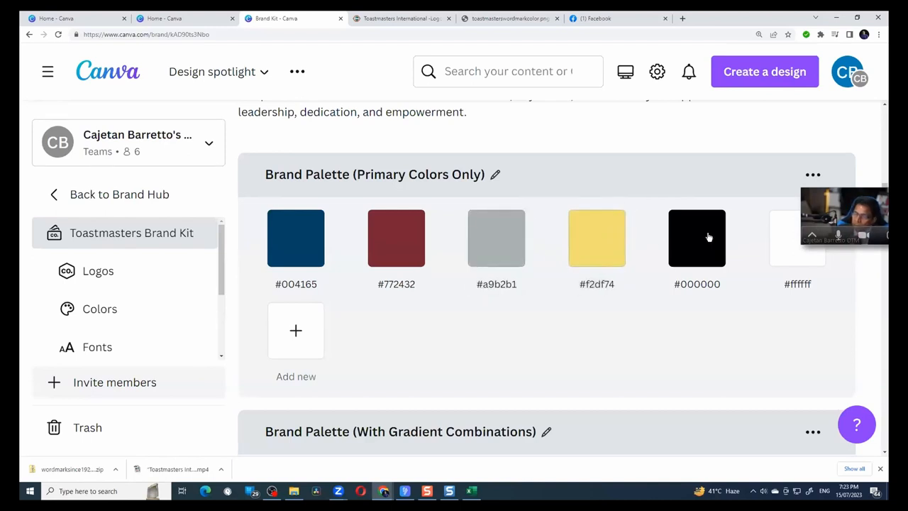
scroll("down", 3)
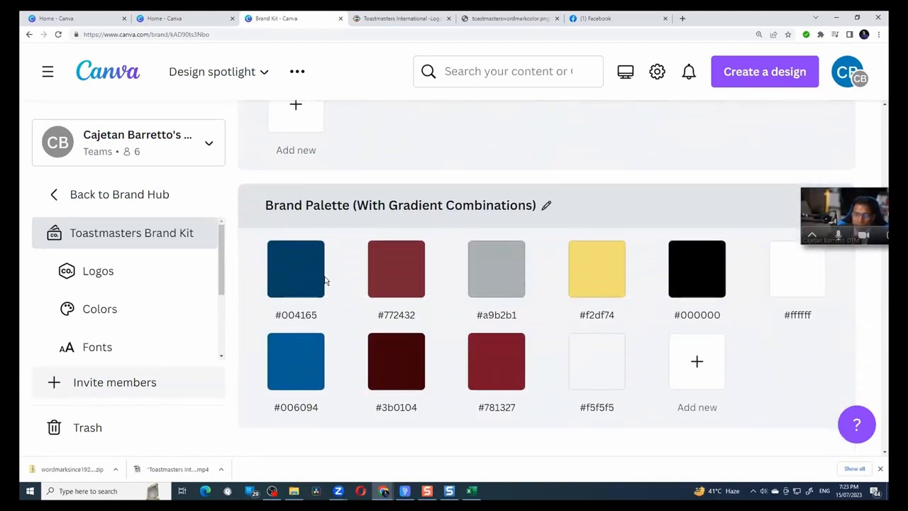
mouse_move(395, 268)
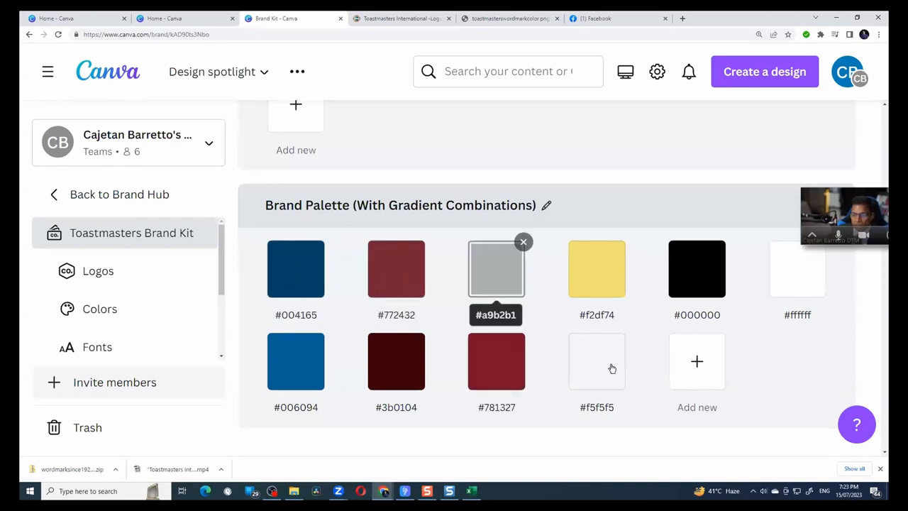
scroll("down", 3)
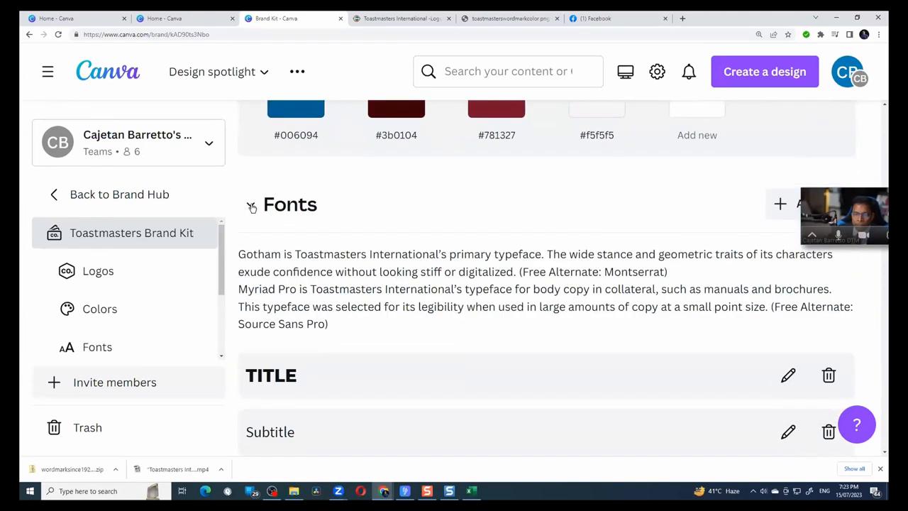
Review the Title text style in Fonts and close it without changes
scroll("down", 3)
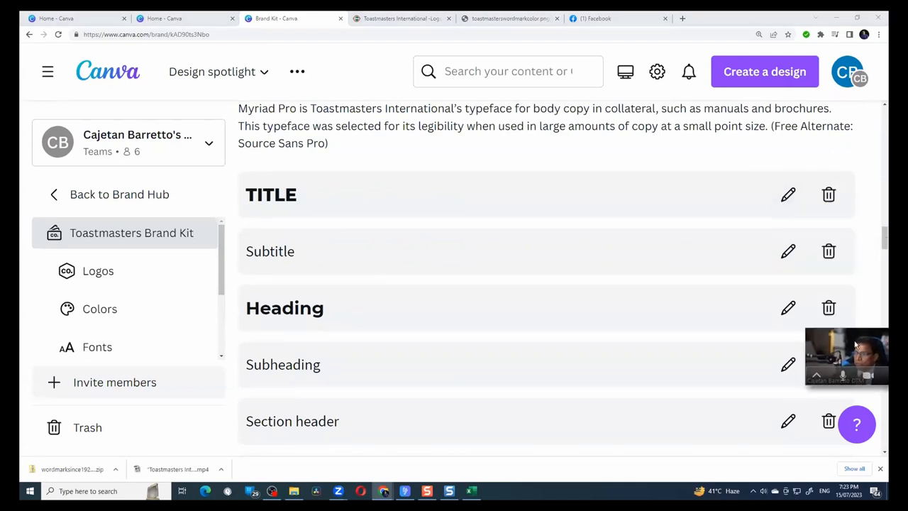
mouse_move(400, 174)
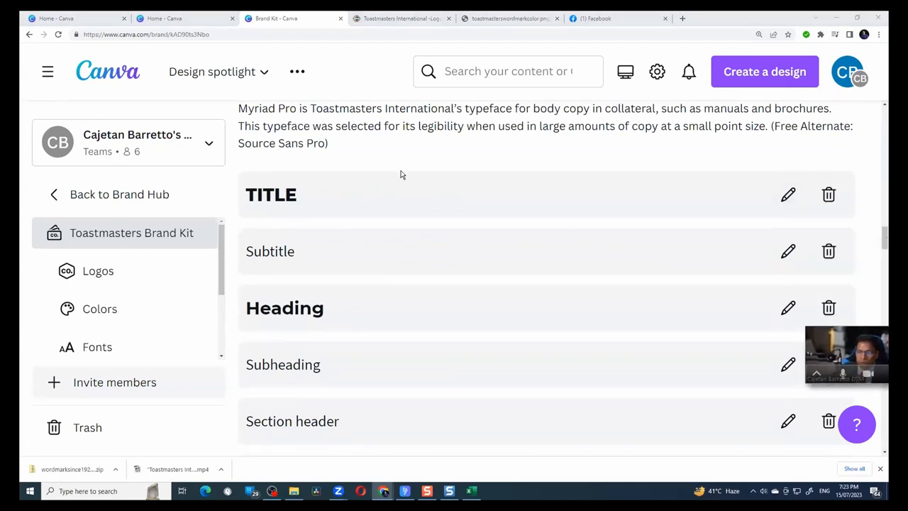
left_click(788, 195)
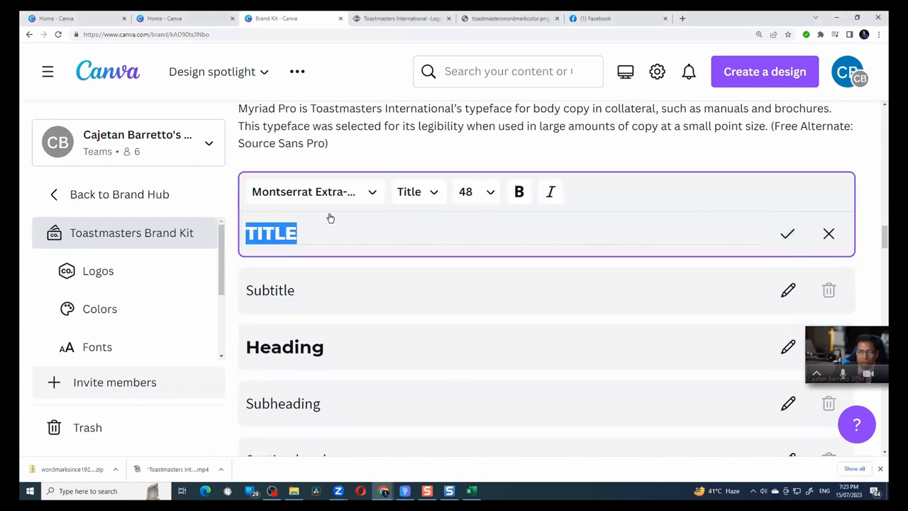
mouse_move(414, 280)
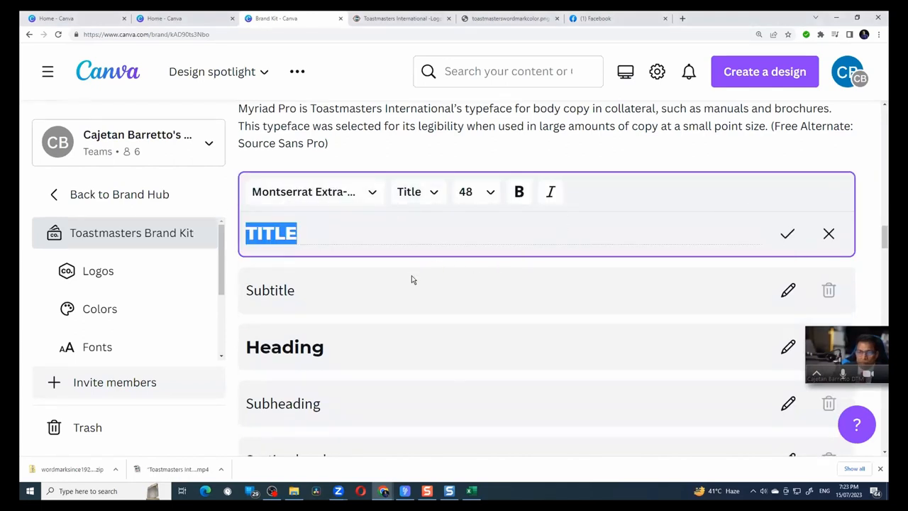
left_click(786, 233)
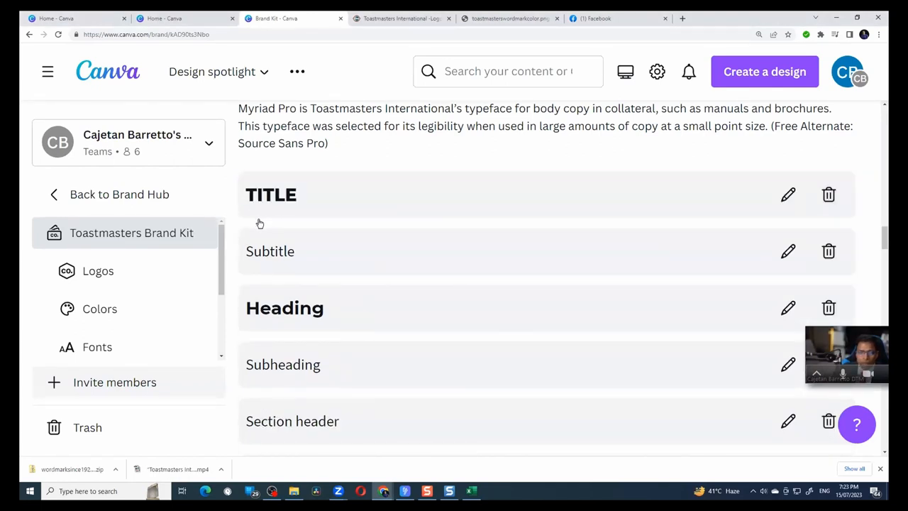
mouse_move(249, 317)
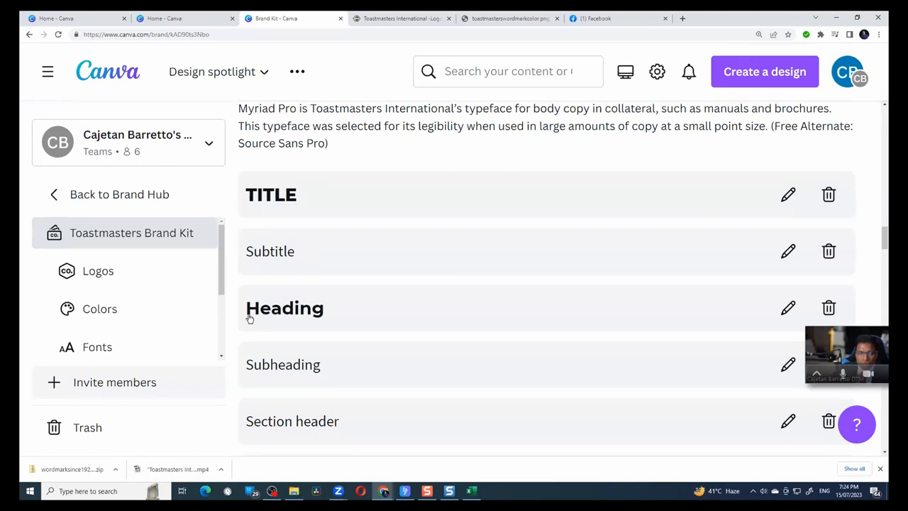
Change the Caption text style's font from Calgary to a plain typeface
scroll("down", 3)
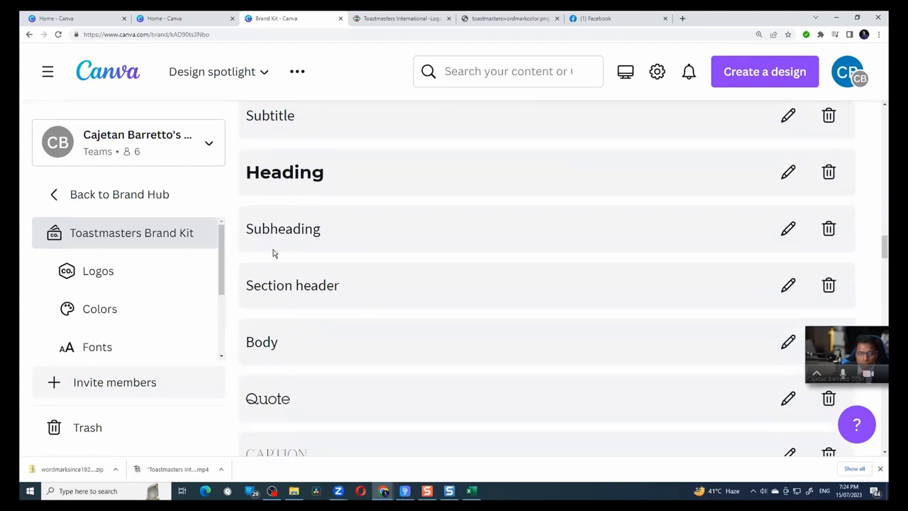
scroll("down", 3)
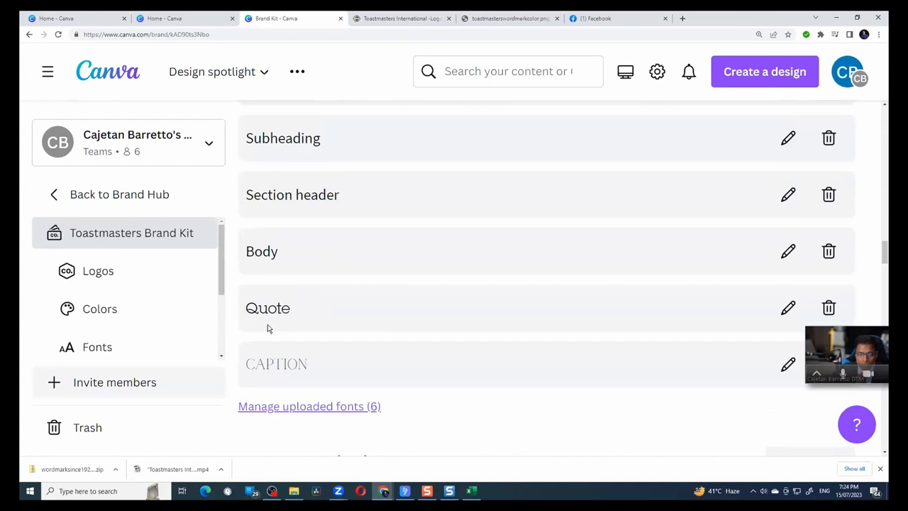
scroll("down", 3)
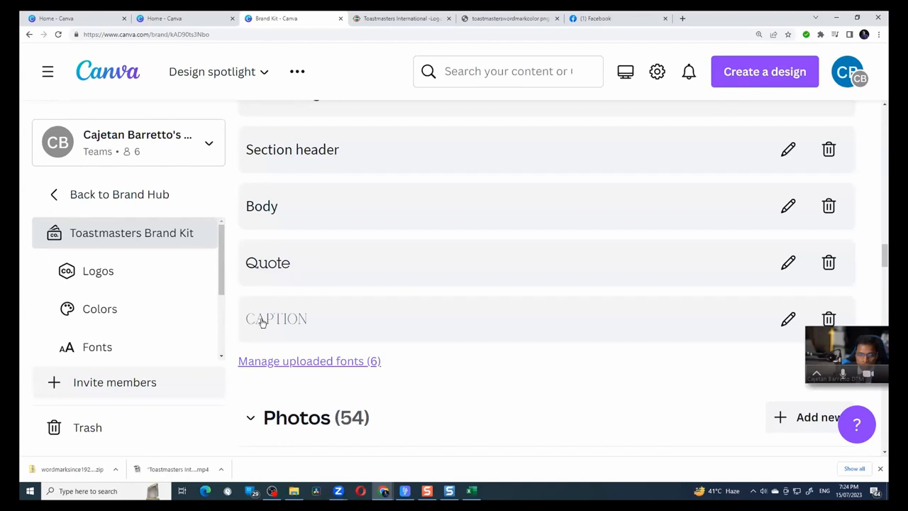
mouse_move(788, 319)
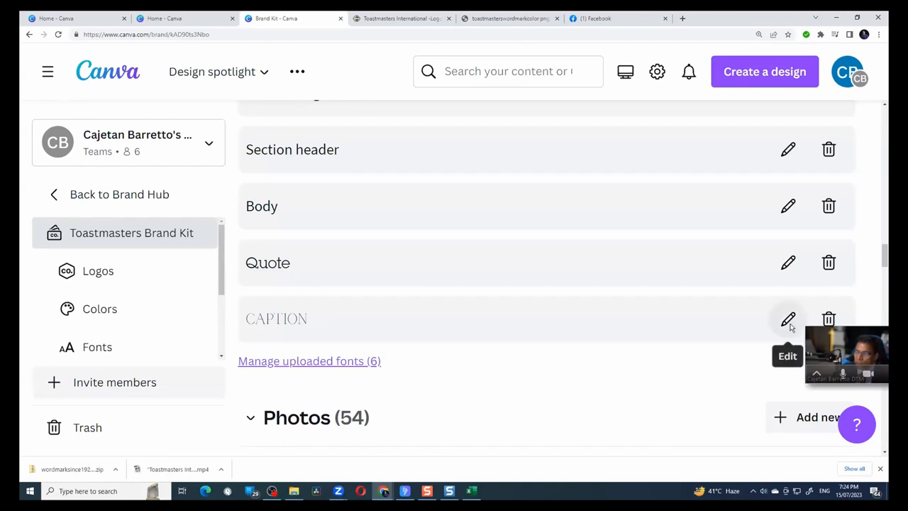
left_click(788, 318)
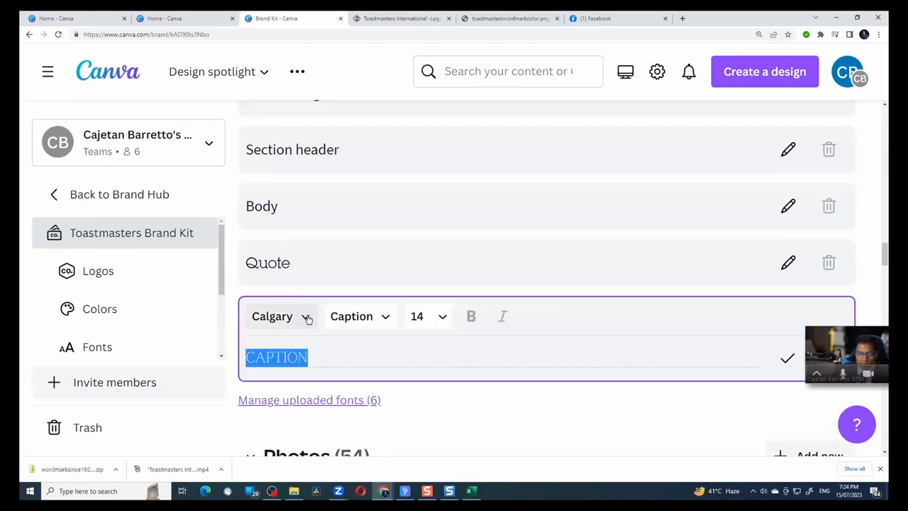
left_click(272, 316)
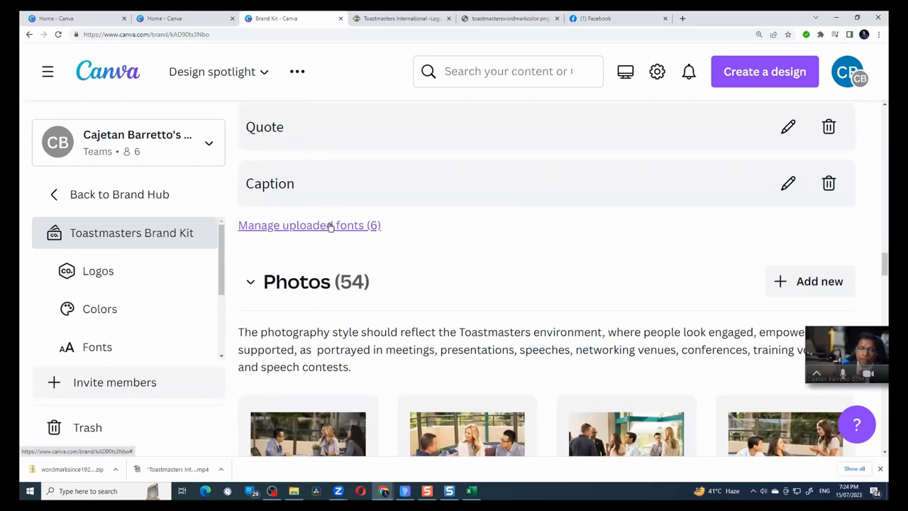
scroll("up", 3)
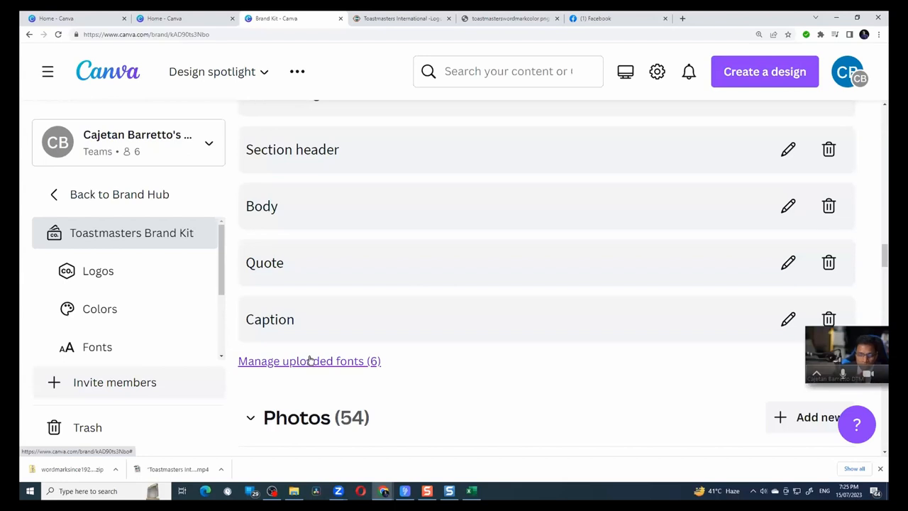
scroll("down", 3)
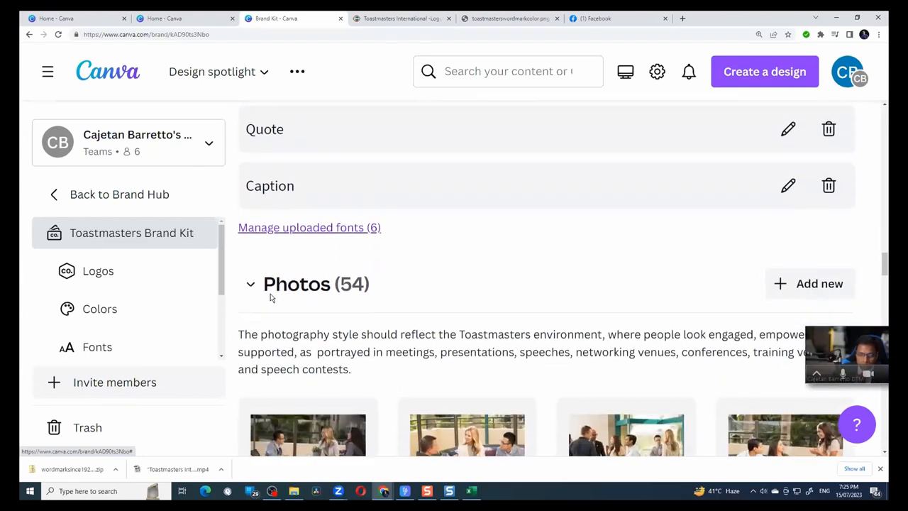
scroll("down", 3)
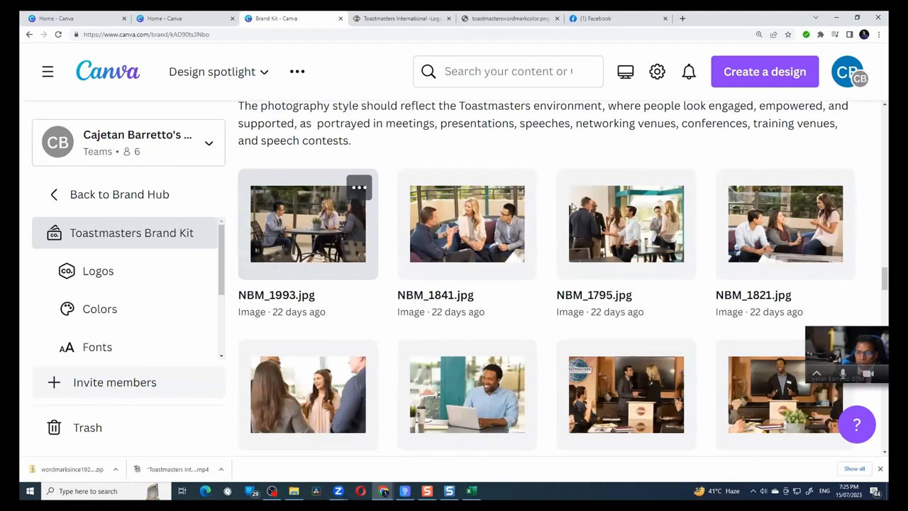
scroll("down", 3)
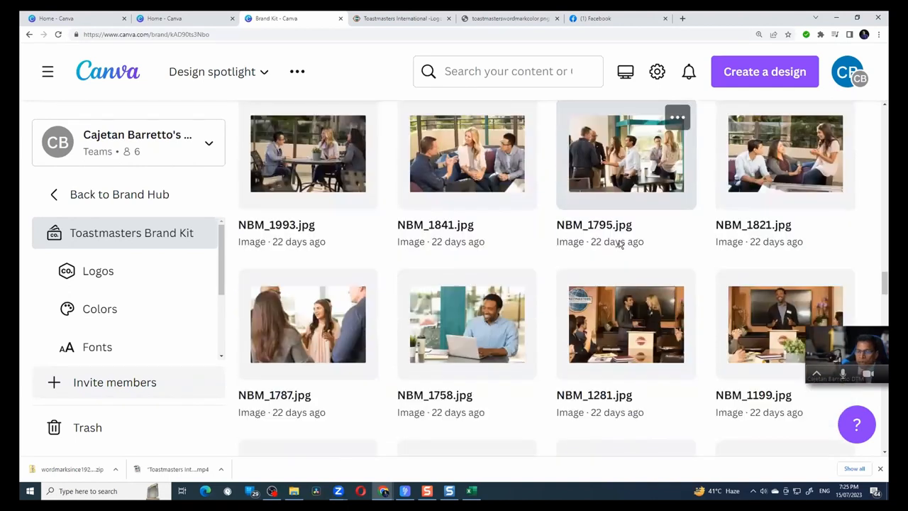
scroll("down", 3)
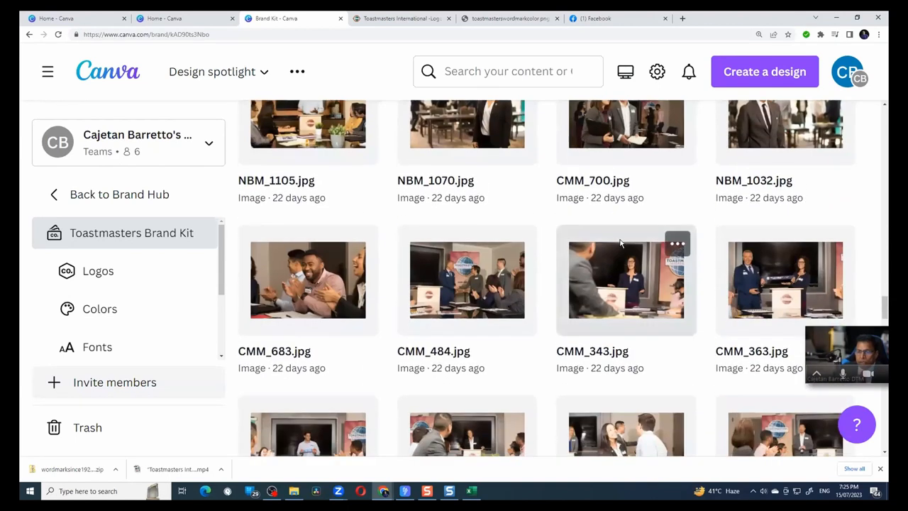
scroll("down", 3)
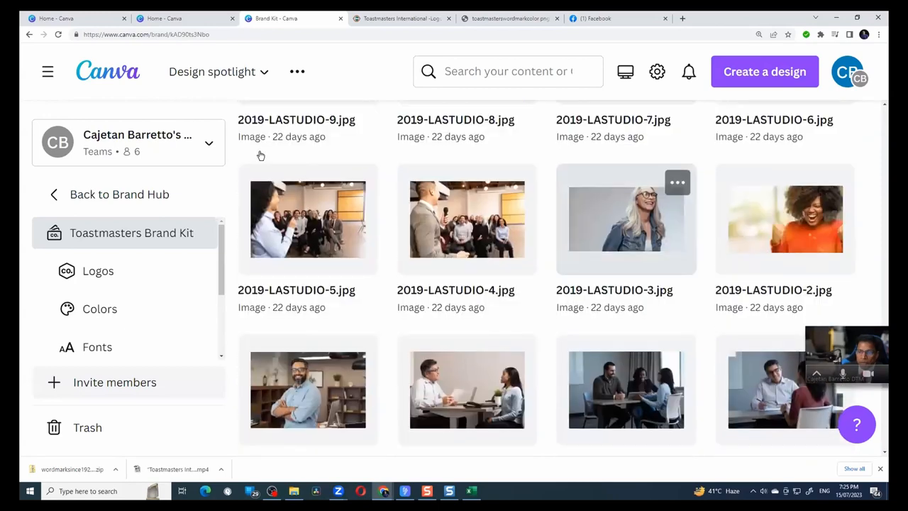
scroll("down", 3)
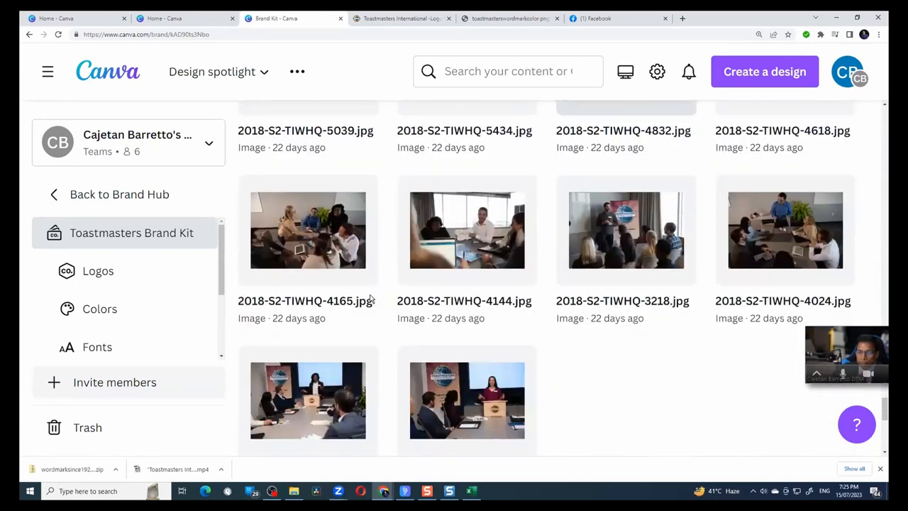
scroll("down", 3)
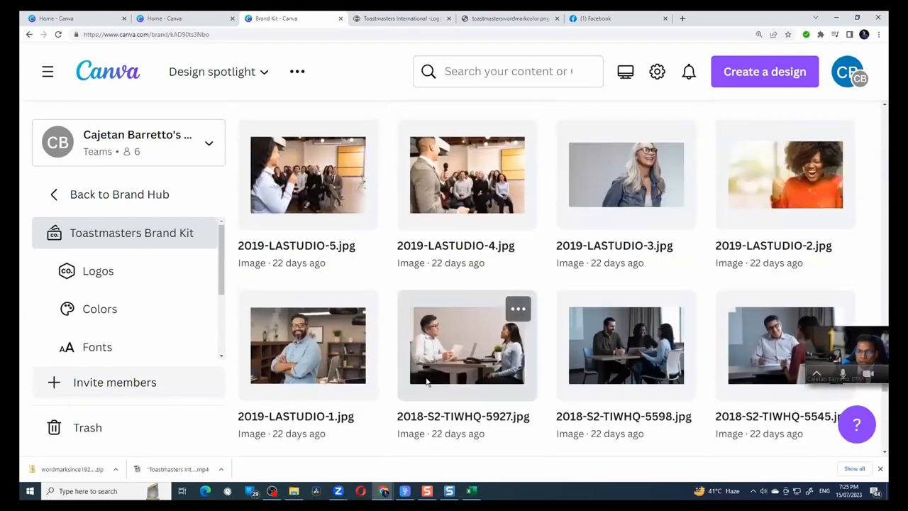
scroll("down", 3)
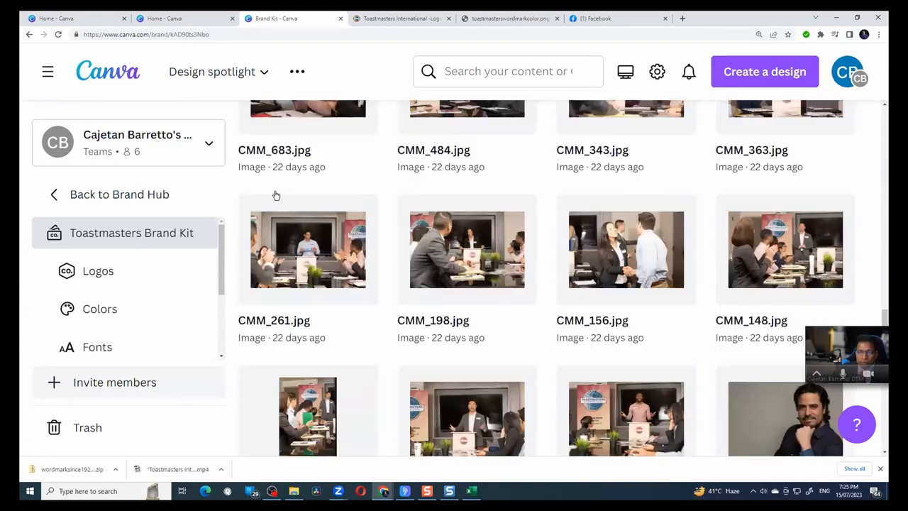
scroll("up", 3)
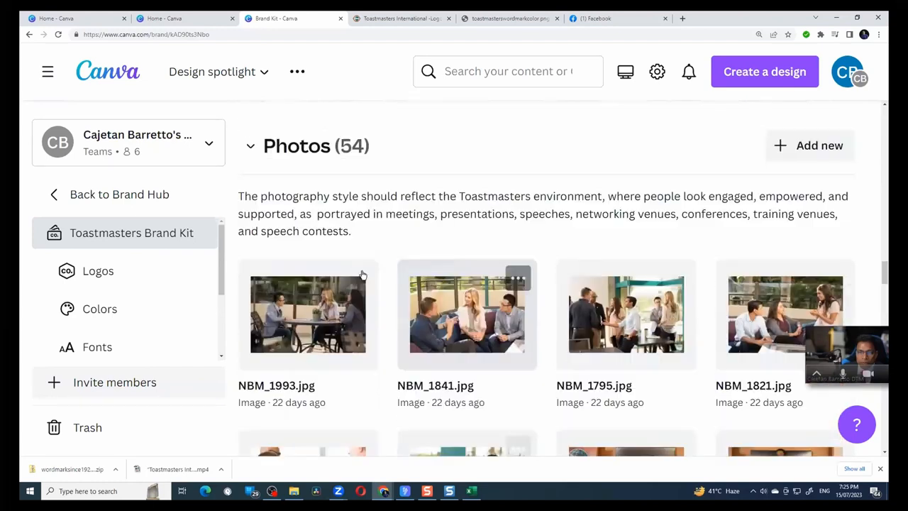
Open the Photos section description, cancel without changes, and go back to Brand Hub
left_click(543, 212)
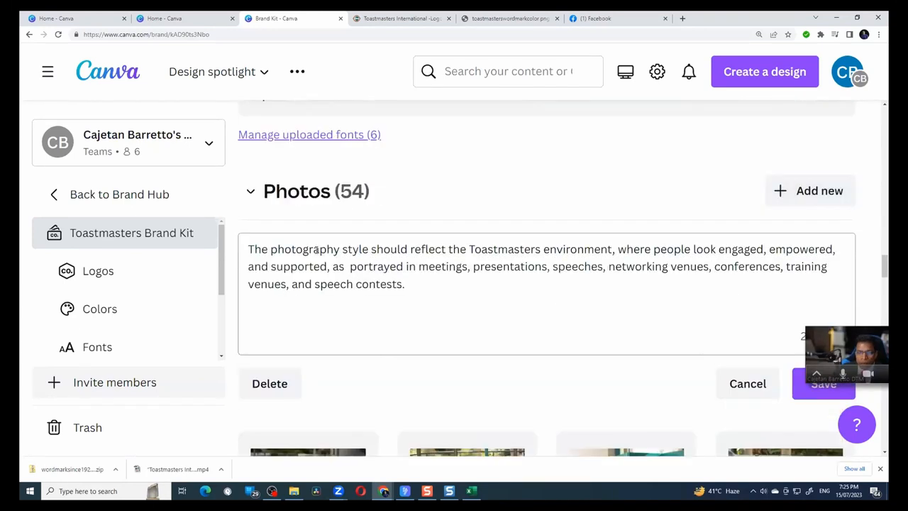
mouse_move(330, 222)
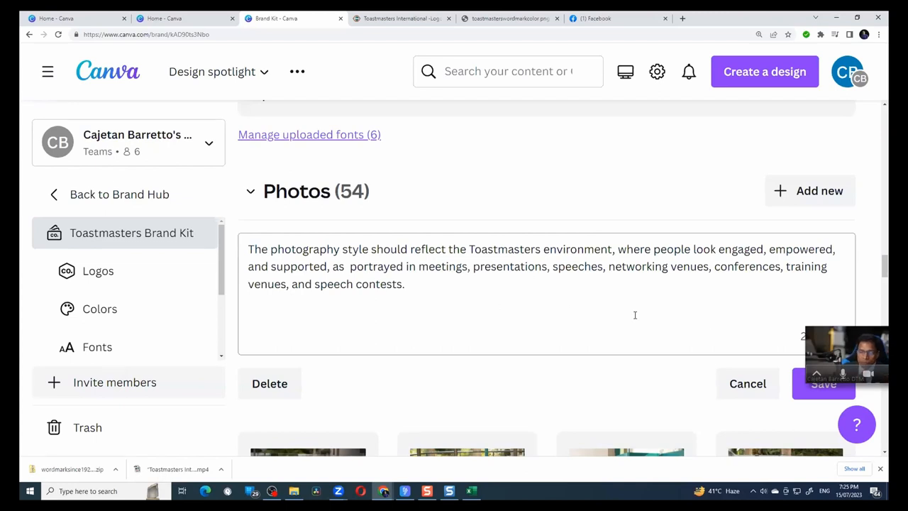
left_click(823, 383)
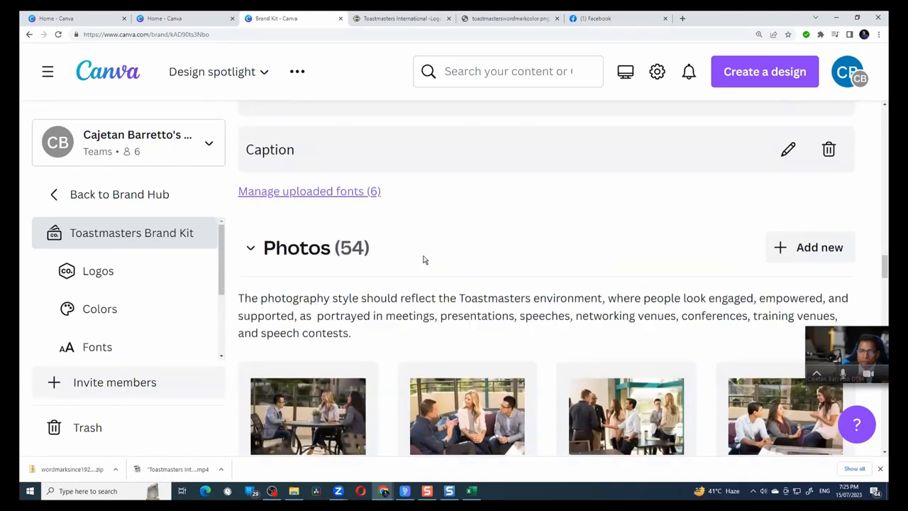
scroll("up", 3)
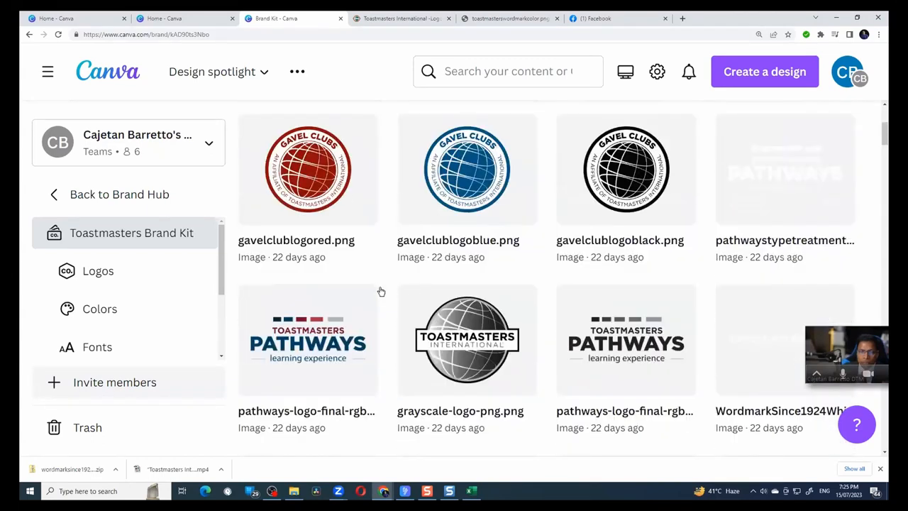
left_click(131, 233)
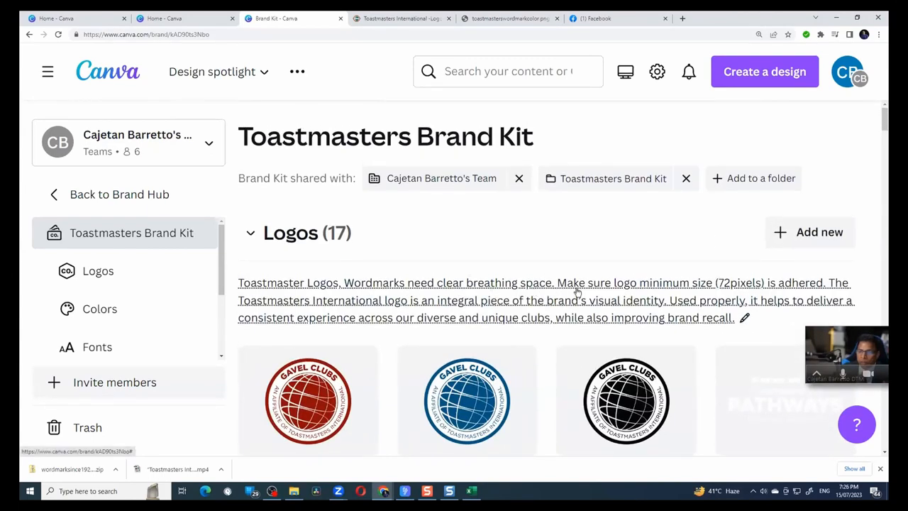
mouse_move(599, 284)
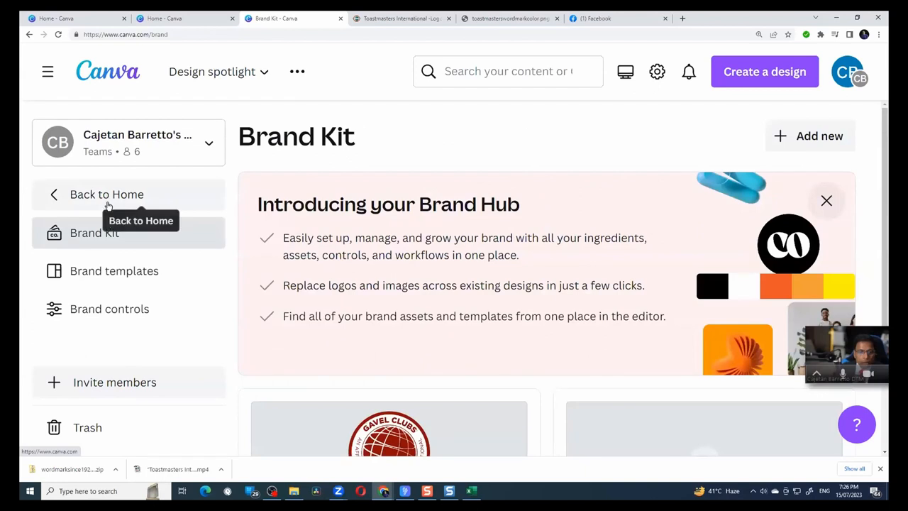
left_click(114, 271)
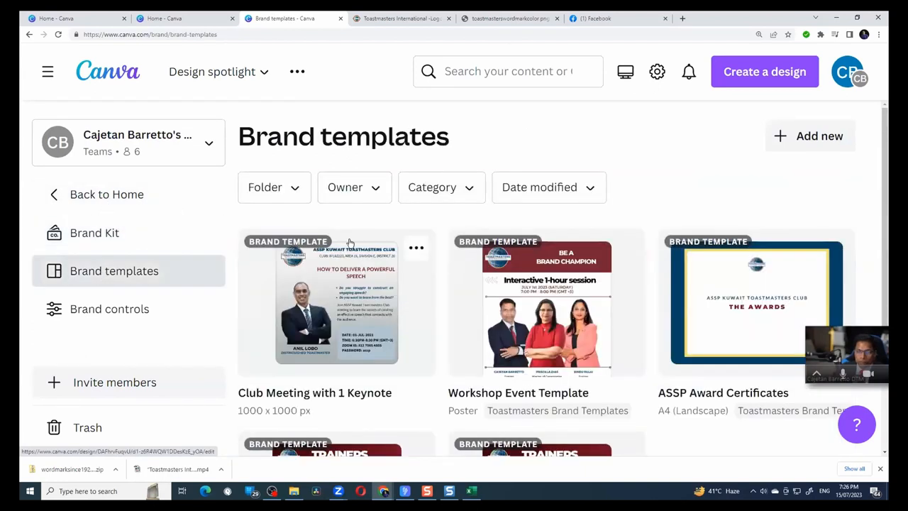
scroll("down", 3)
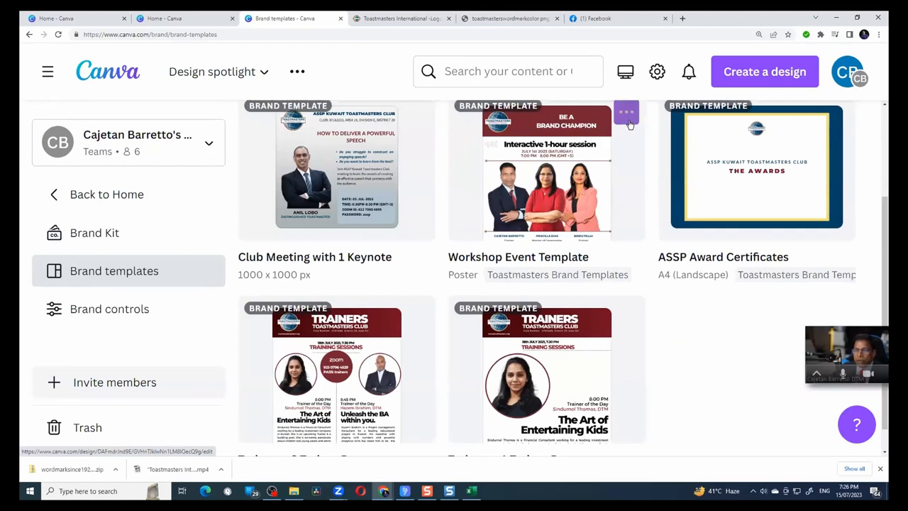
mouse_move(562, 191)
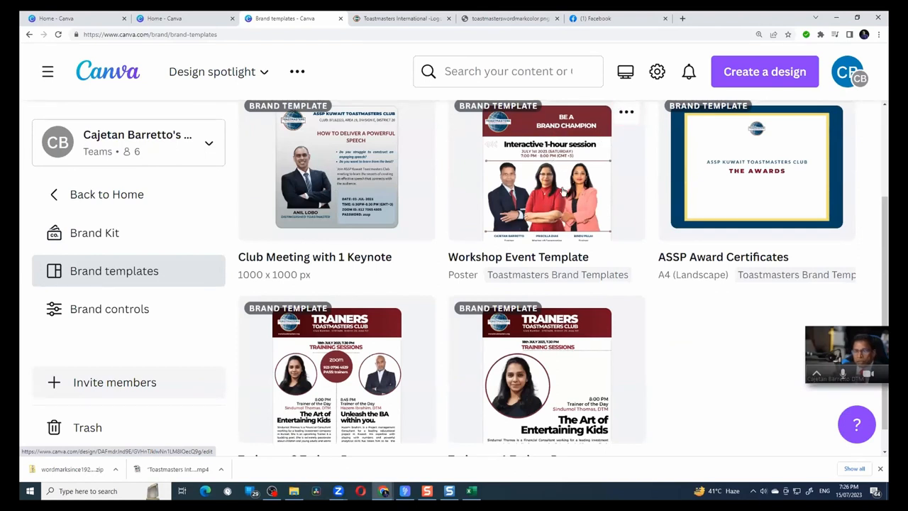
mouse_move(560, 302)
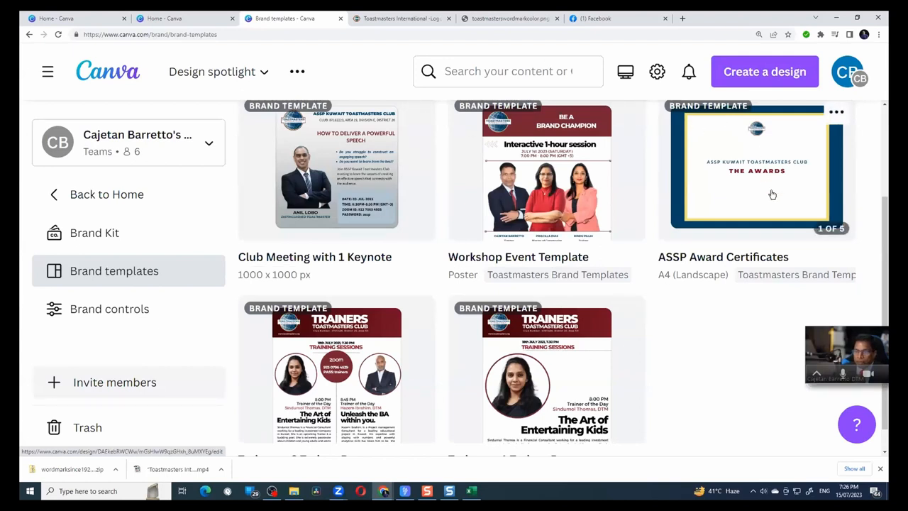
In Brand controls, switch on the Font control and Design approval toggles
left_click(109, 308)
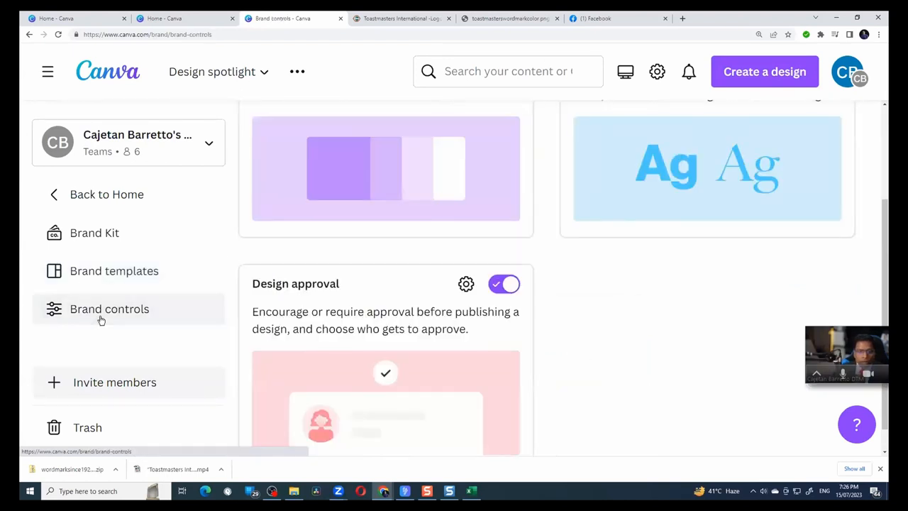
scroll("down", 3)
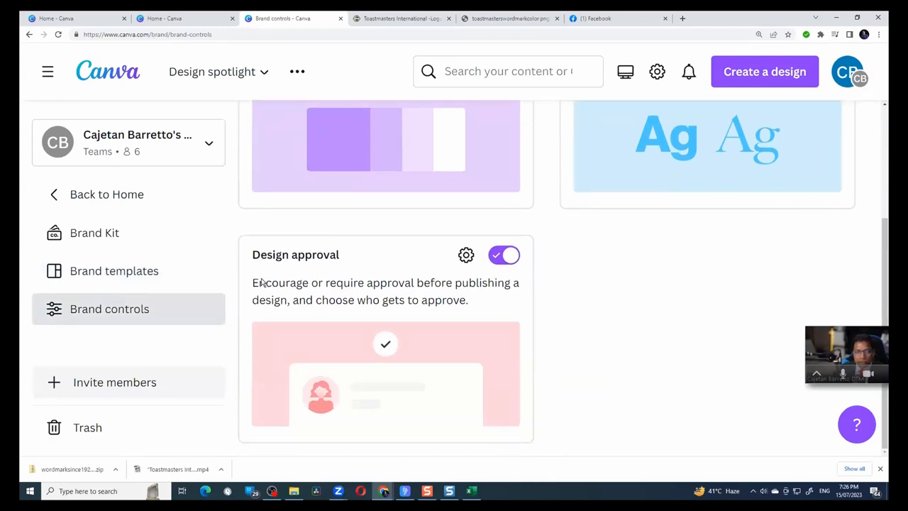
scroll("up", 3)
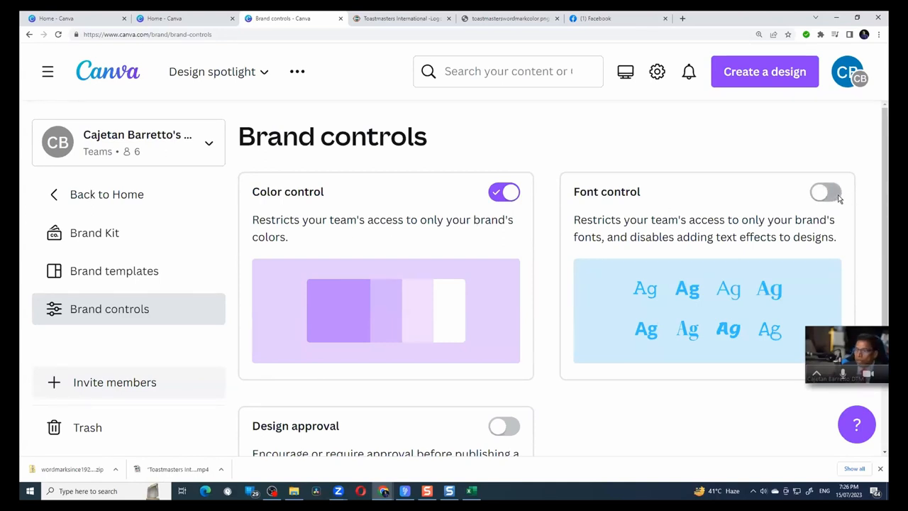
left_click(825, 193)
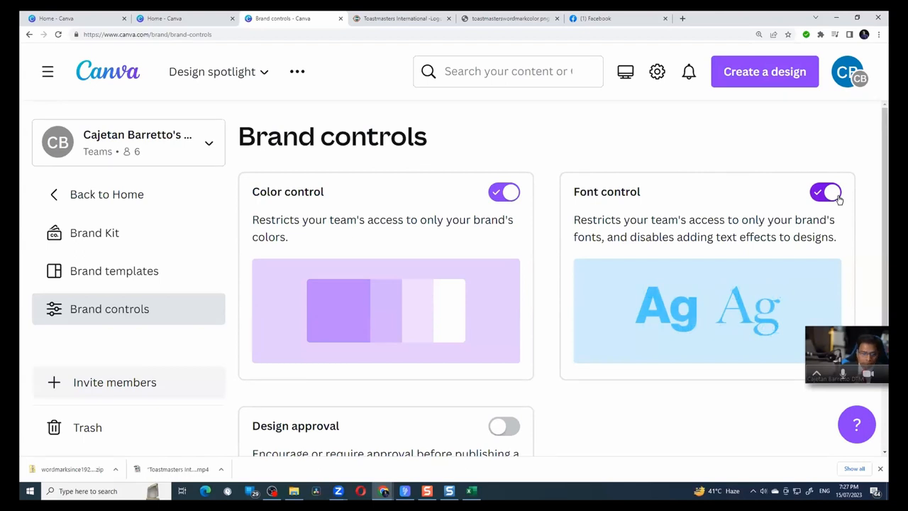
scroll("down", 3)
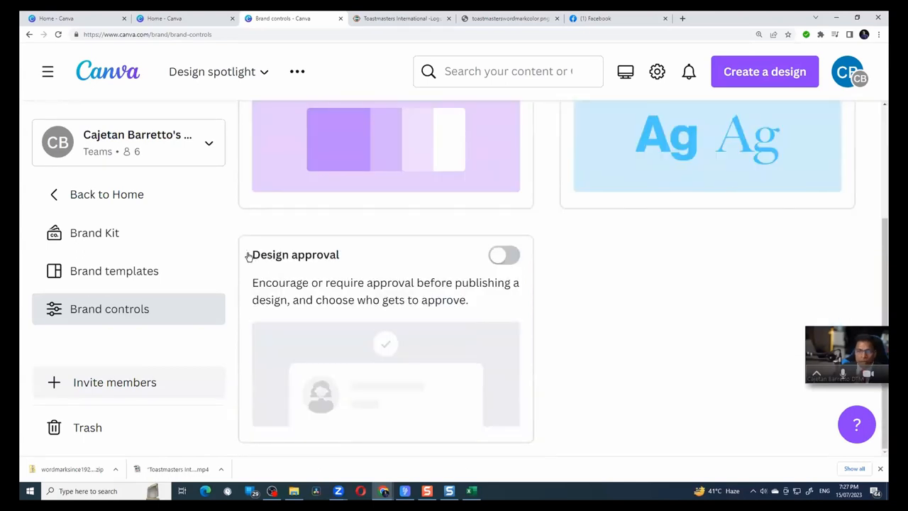
mouse_move(465, 267)
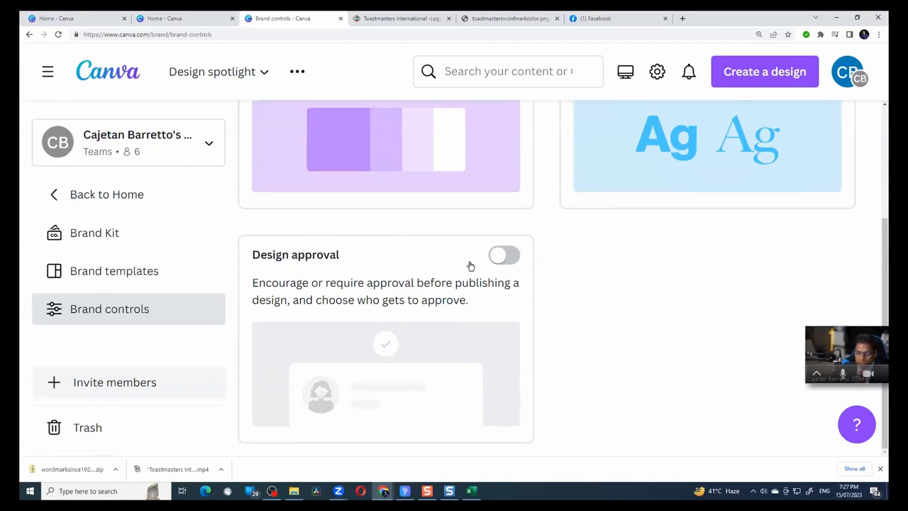
mouse_move(504, 255)
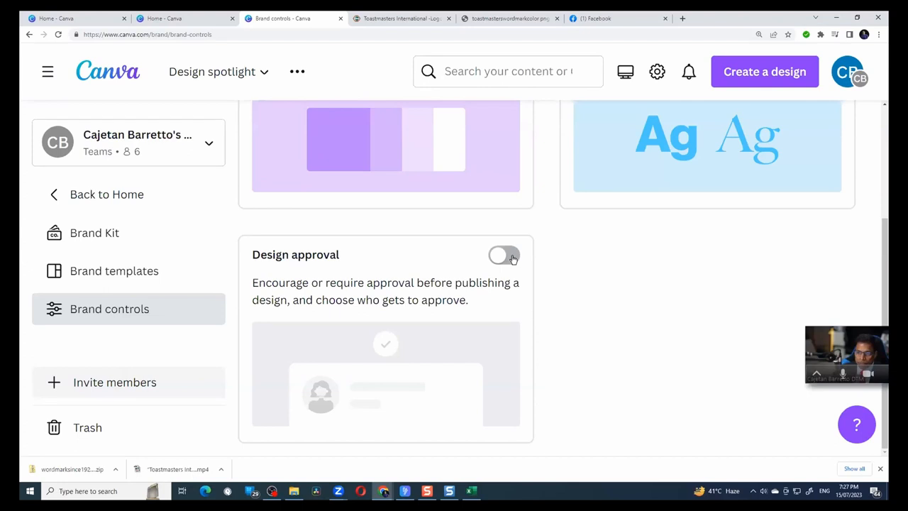
left_click(504, 256)
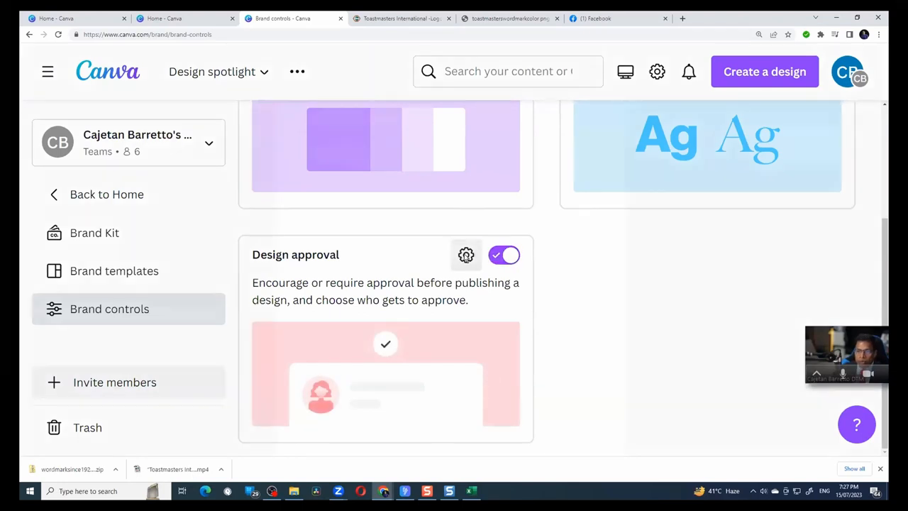
Set Design approval flexibility to 'Approval required' and close the settings
left_click(466, 255)
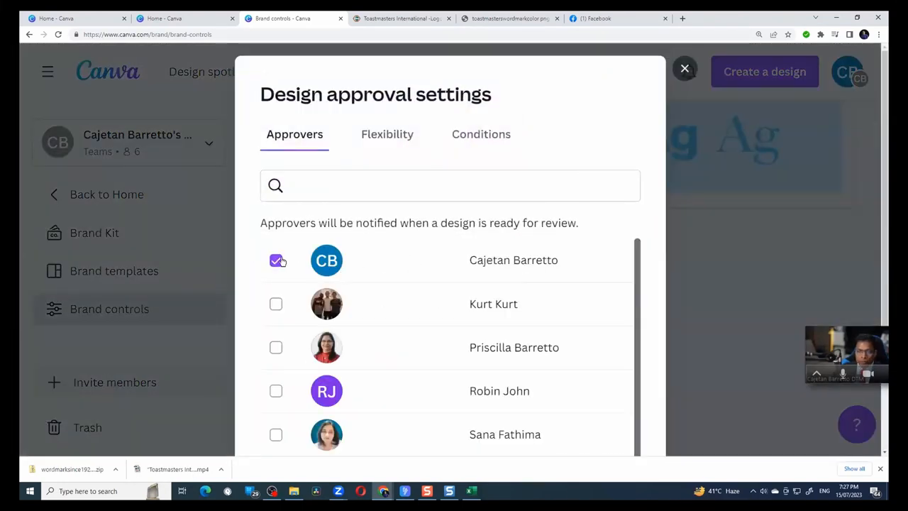
scroll("down", 3)
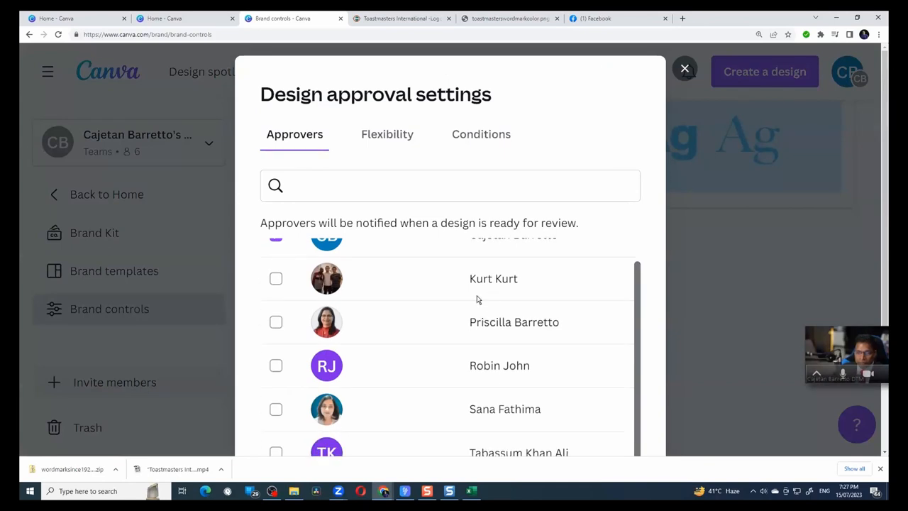
mouse_move(457, 248)
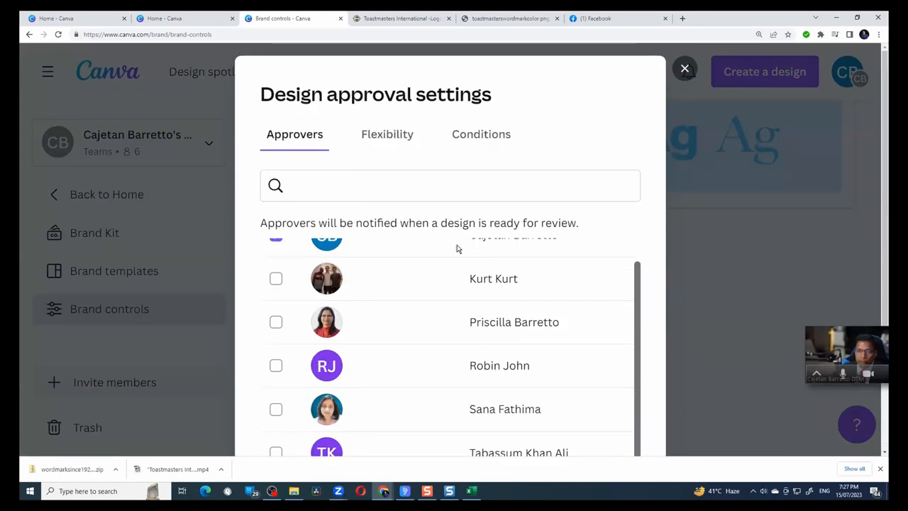
left_click(387, 134)
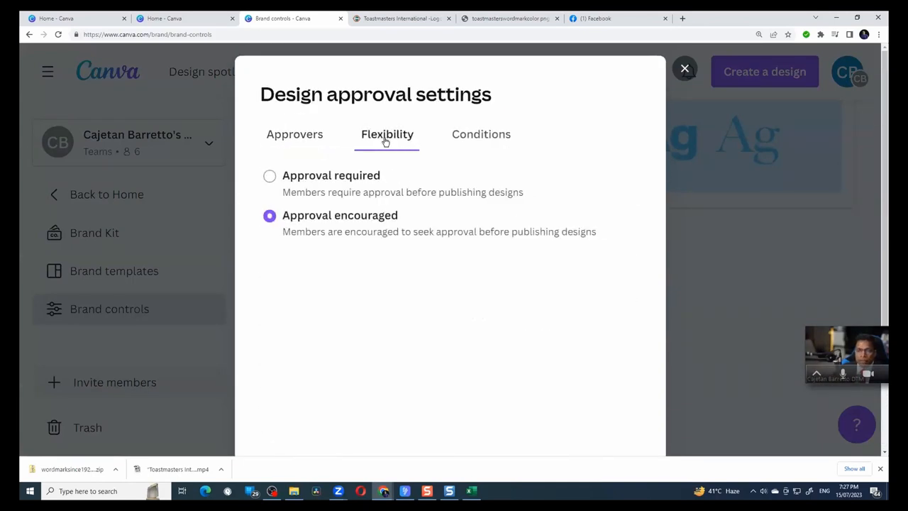
mouse_move(400, 226)
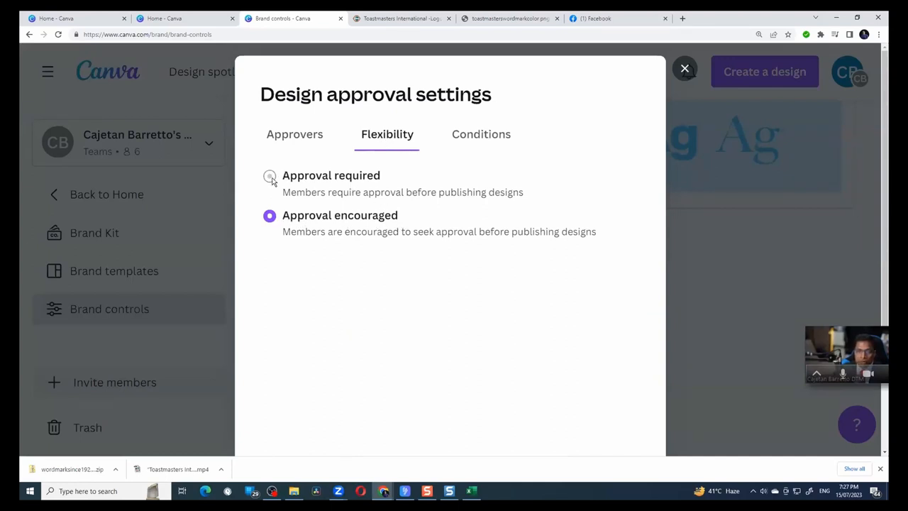
left_click(270, 175)
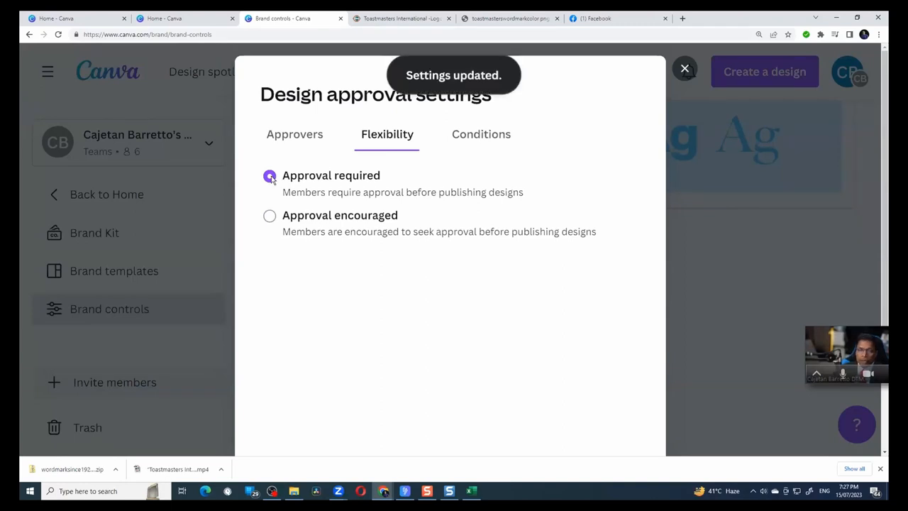
left_click(683, 68)
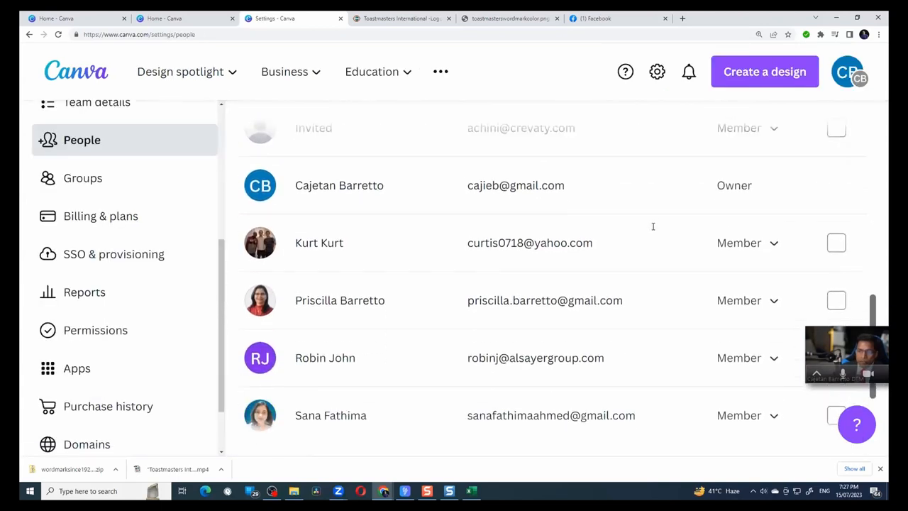
scroll("up", 3)
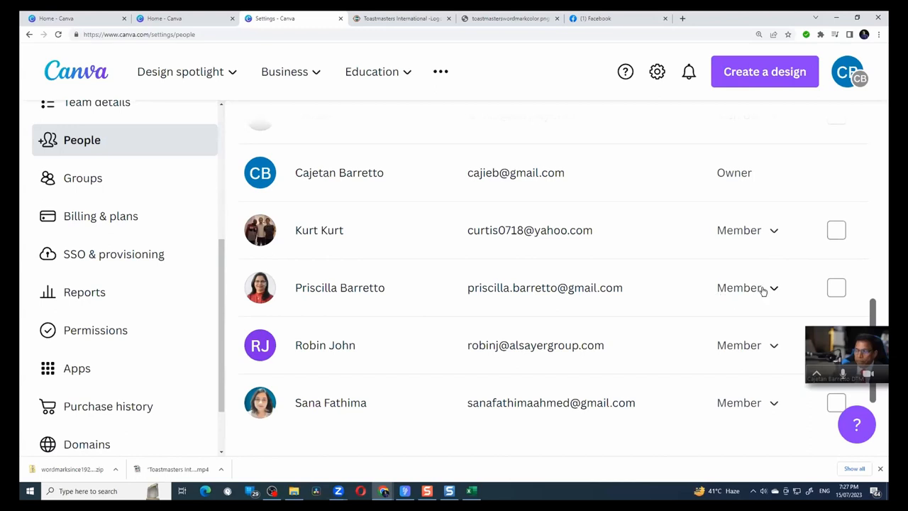
mouse_move(783, 291)
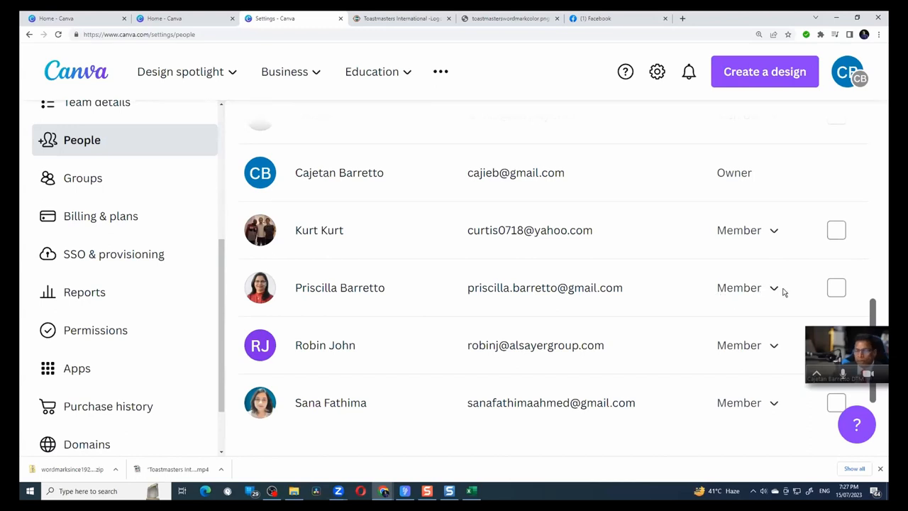
mouse_move(784, 287)
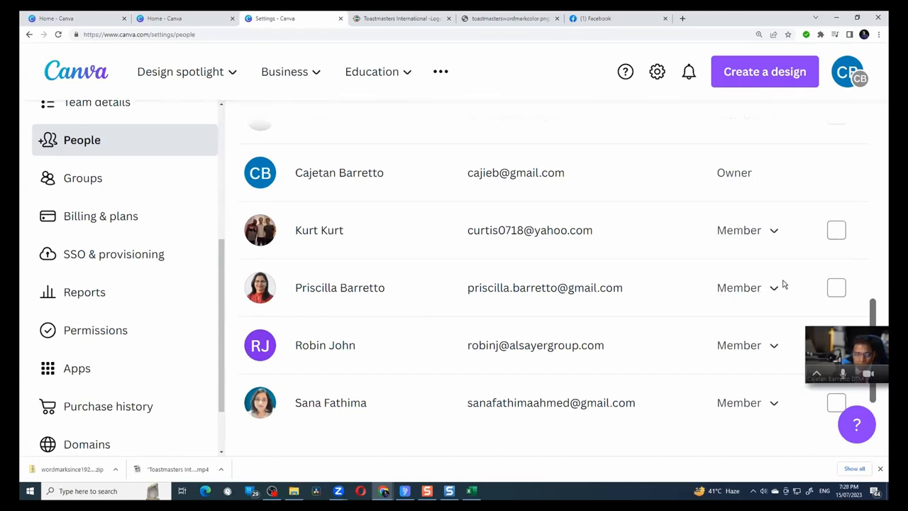
scroll("up", 3)
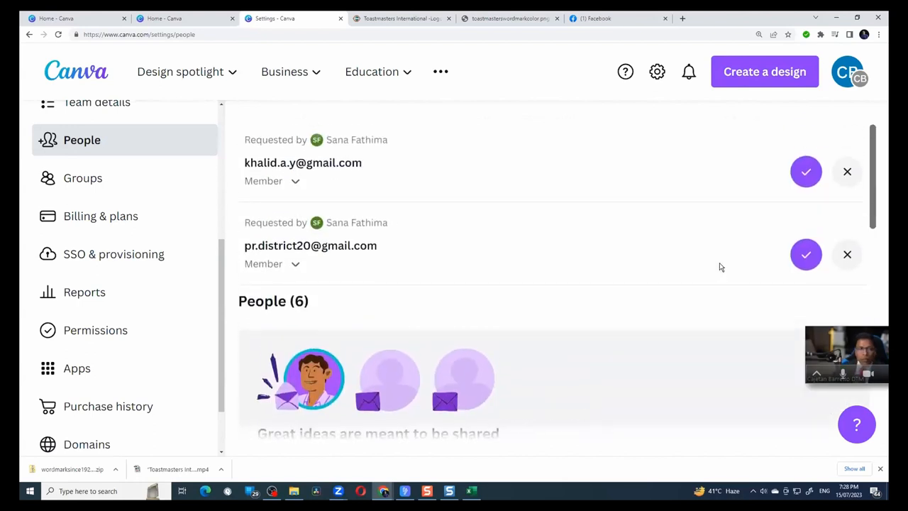
scroll("up", 3)
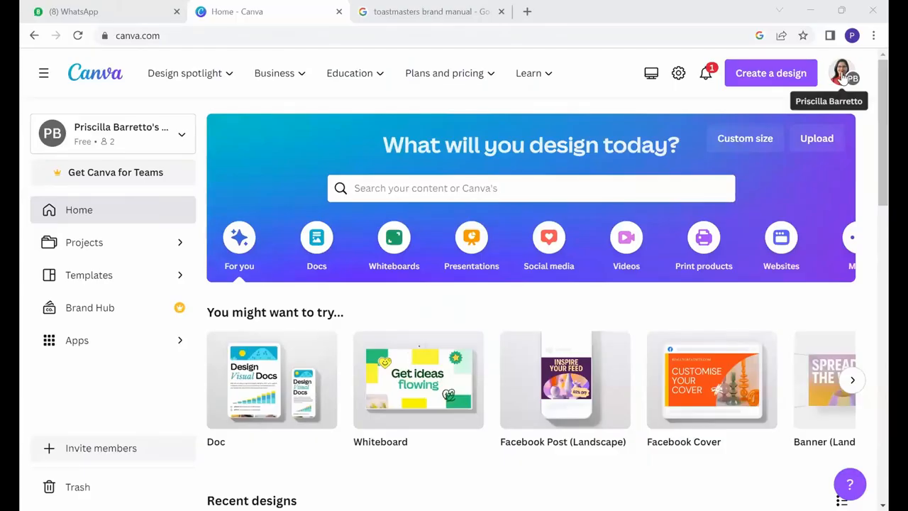
Switch to Cajetan Barretto's Team and start a new Facebook Post design
left_click(844, 73)
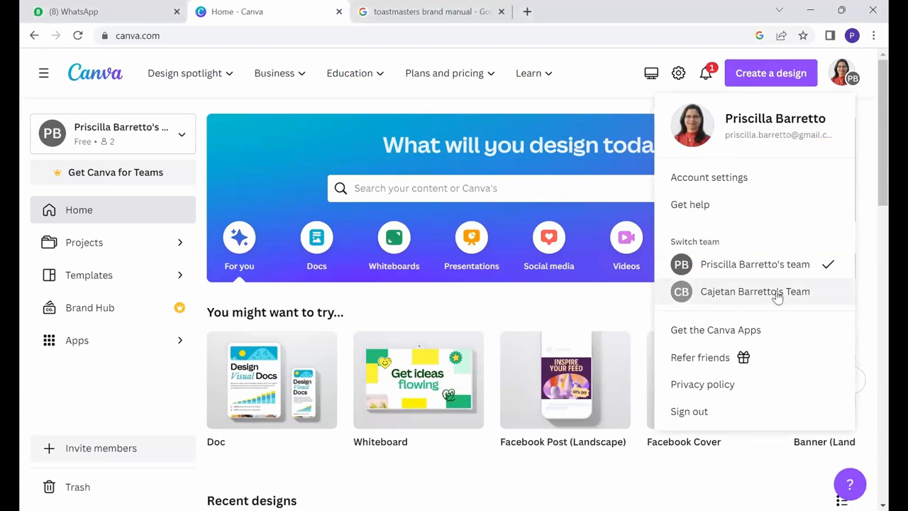
left_click(754, 291)
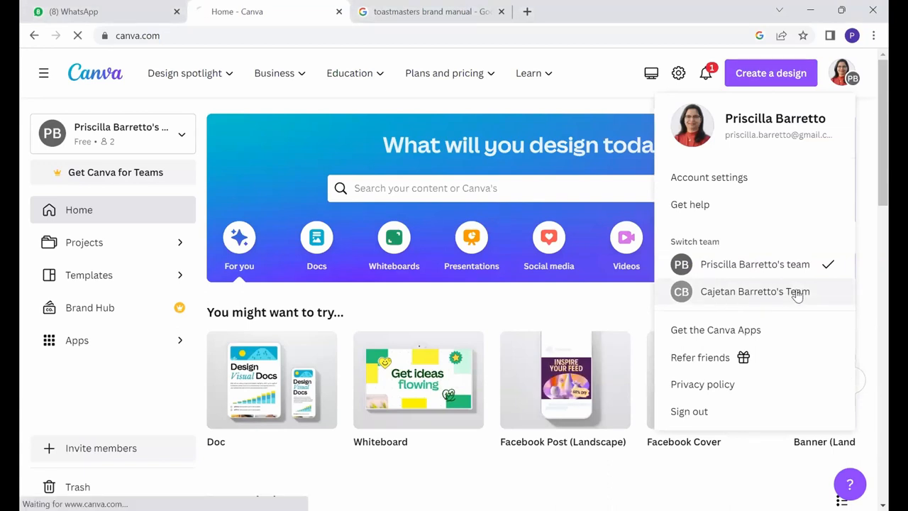
left_click(754, 291)
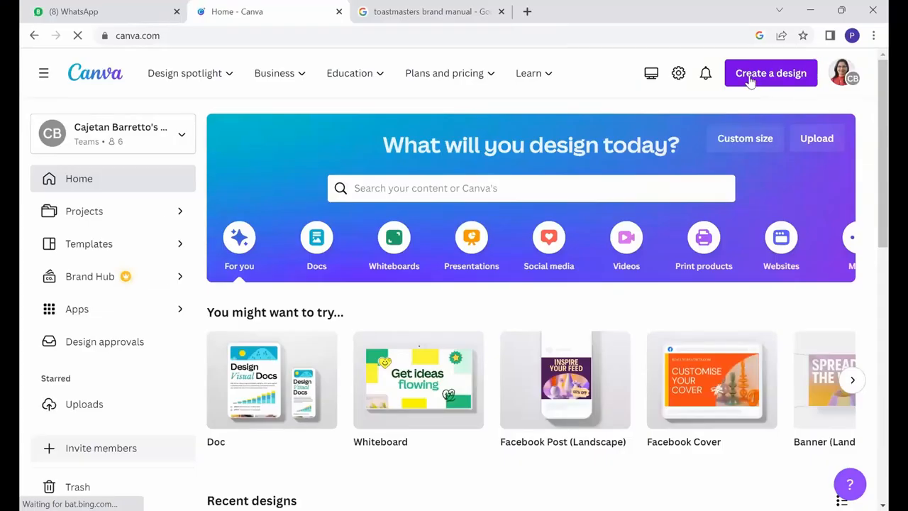
left_click(770, 72)
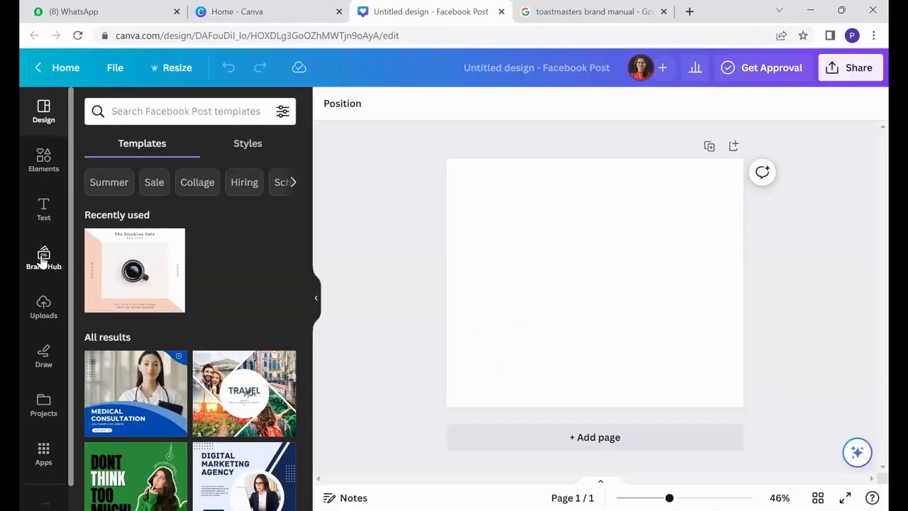
Browse all Brand Hub logos and add the Toastmasters logo and club heading to the post
left_click(43, 257)
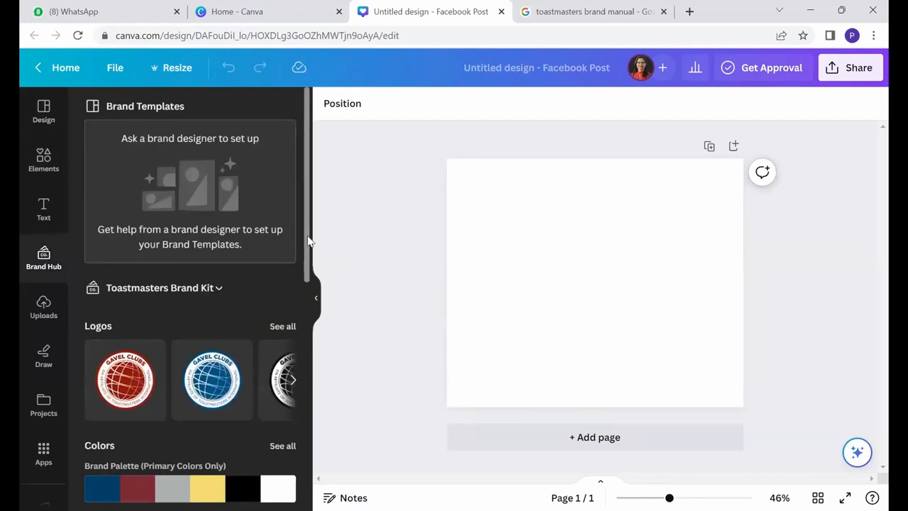
scroll("down", 3)
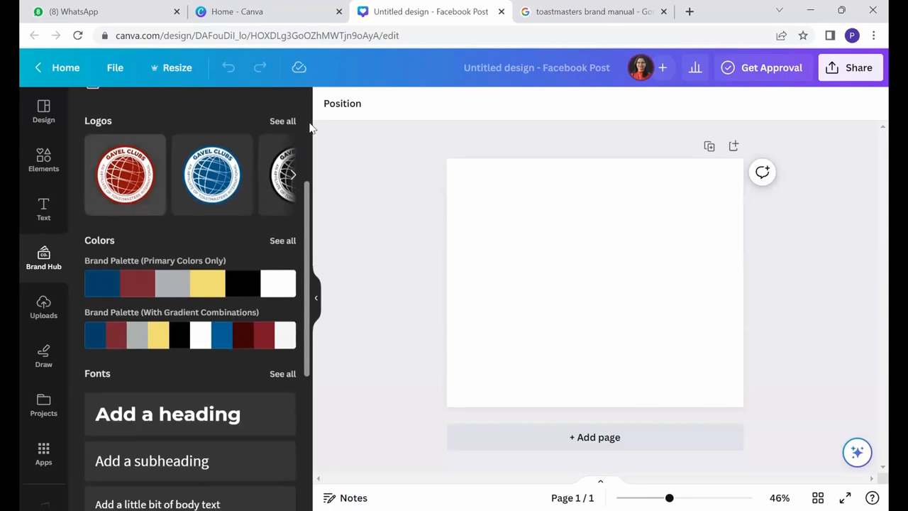
left_click(283, 120)
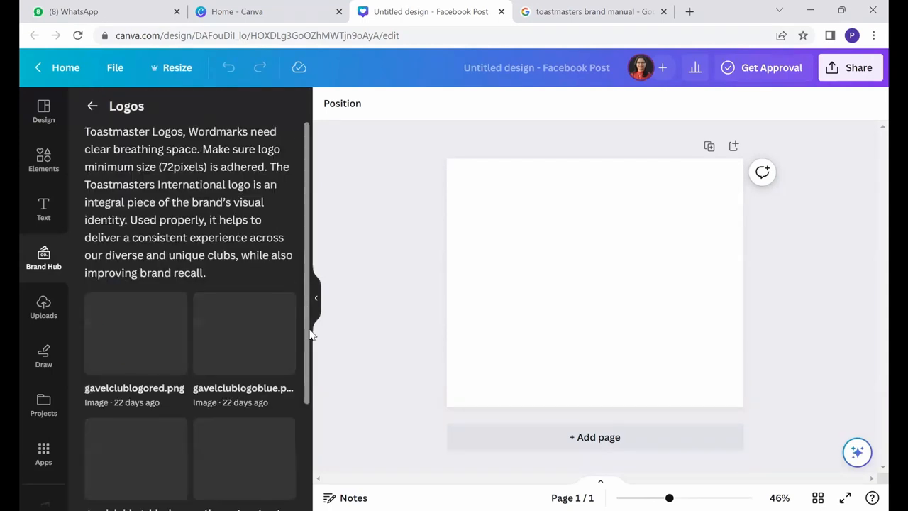
scroll("down", 3)
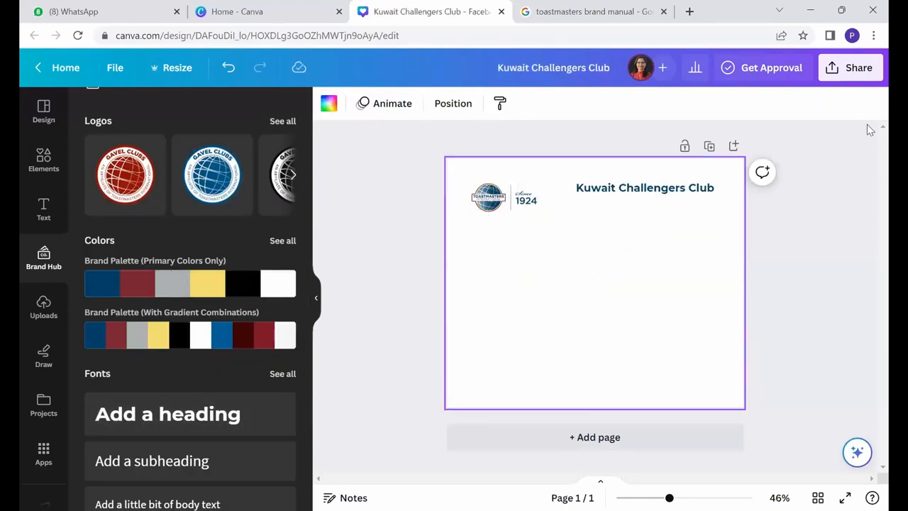
left_click(644, 188)
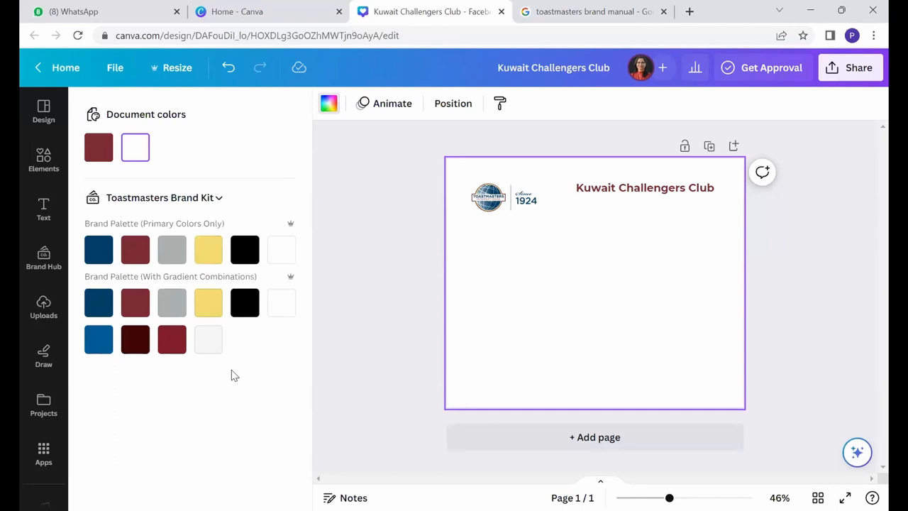
mouse_move(287, 308)
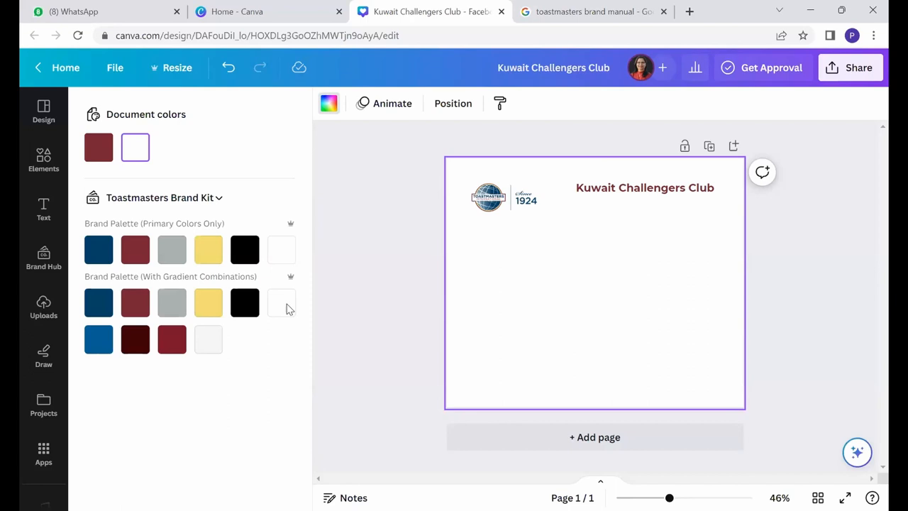
mouse_move(43, 259)
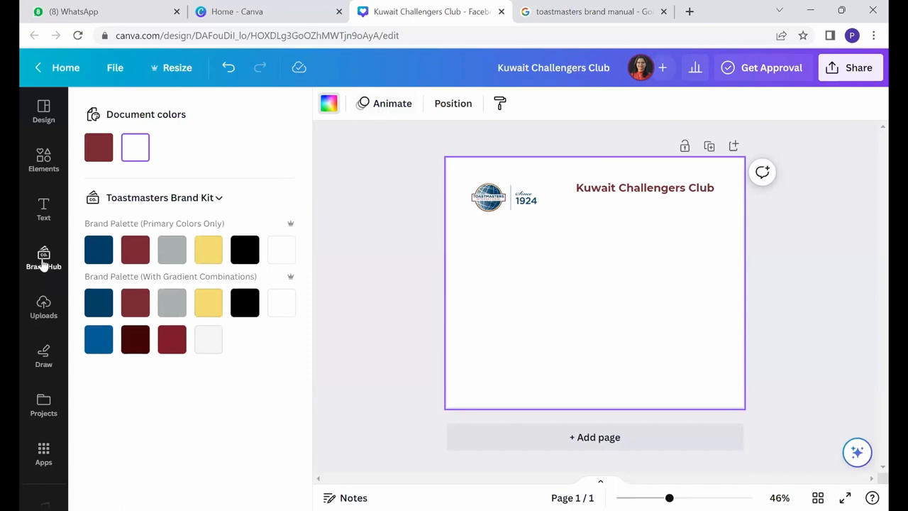
Apply the brand font Montserrat ExtraBold to the Kuwait Challengers Club heading
left_click(44, 259)
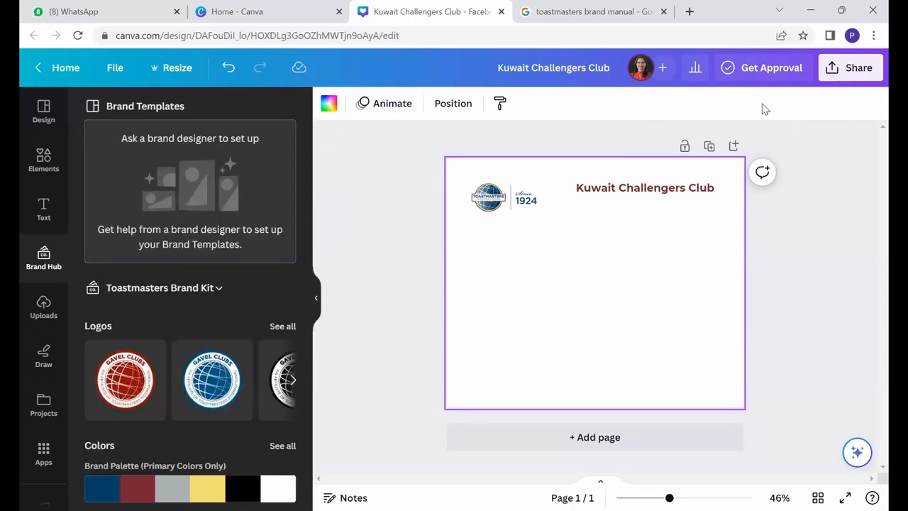
left_click(644, 187)
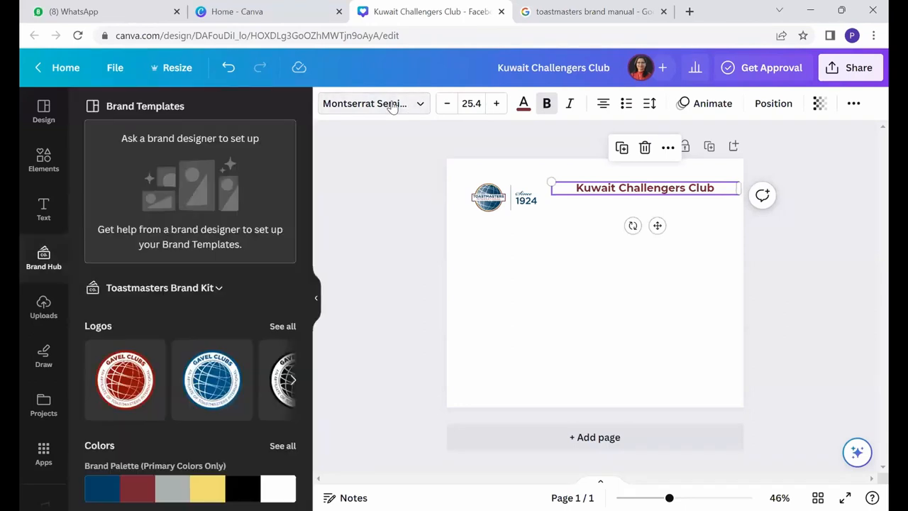
left_click(369, 103)
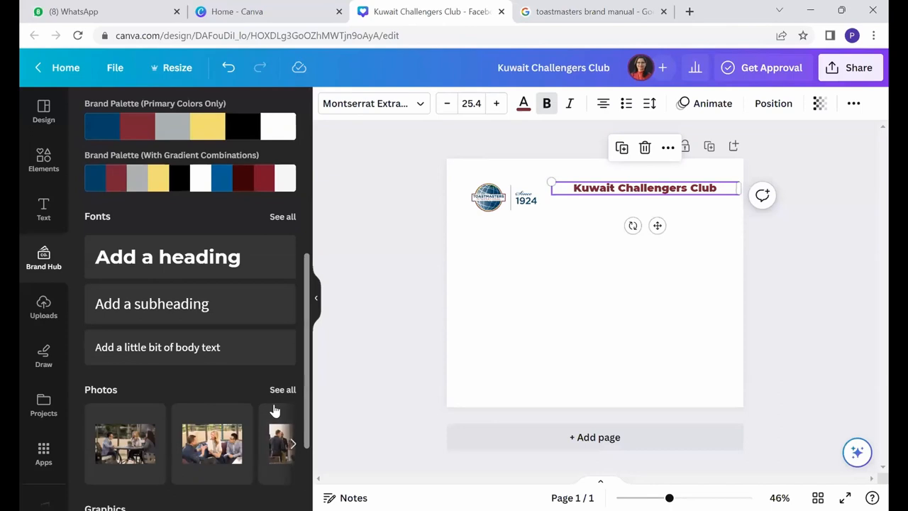
Set a brand meeting photo at 61 transparency as the post background
left_click(282, 389)
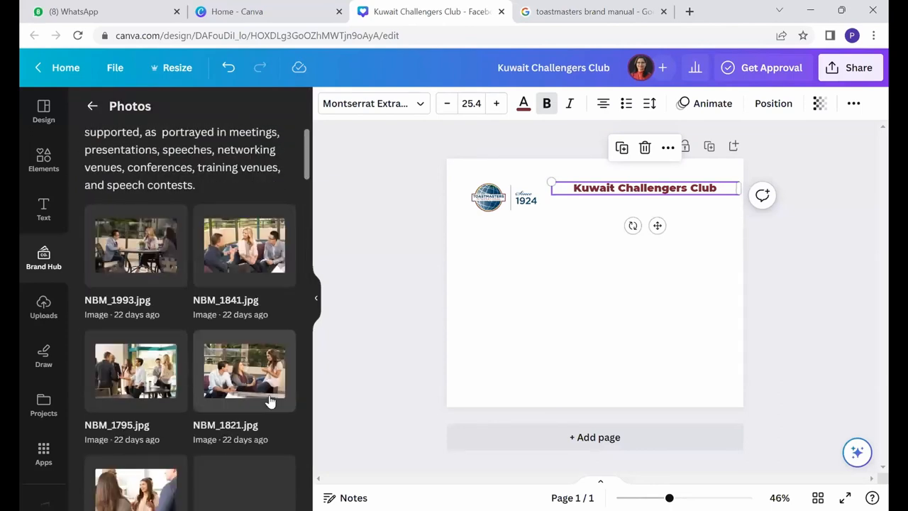
mouse_move(582, 305)
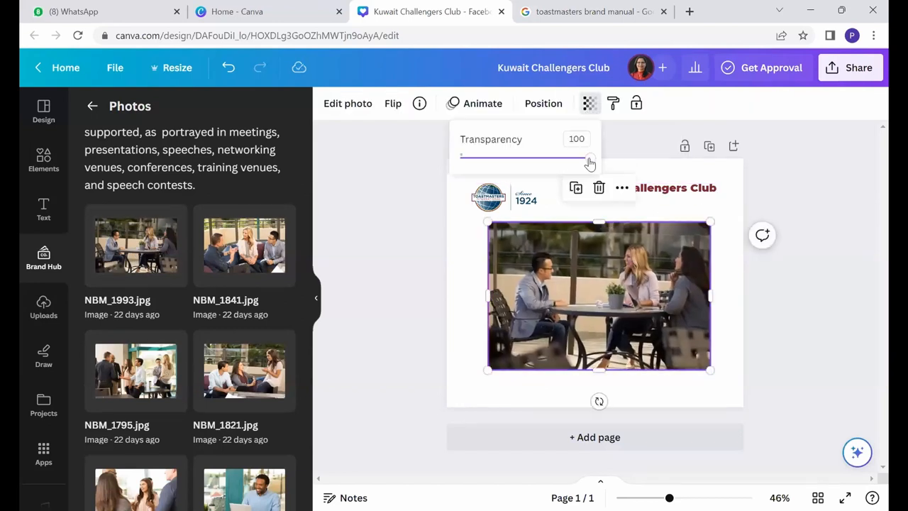
left_click_drag(590, 158, 539, 158)
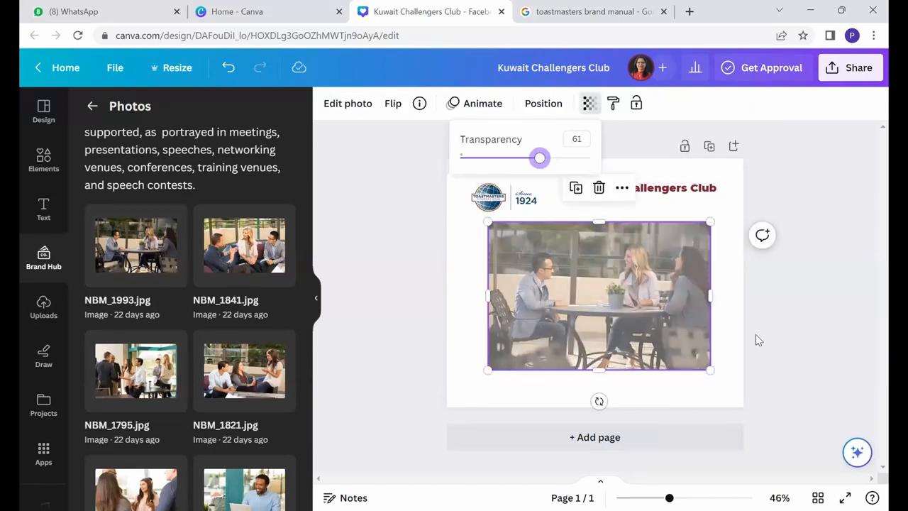
right_click(599, 297)
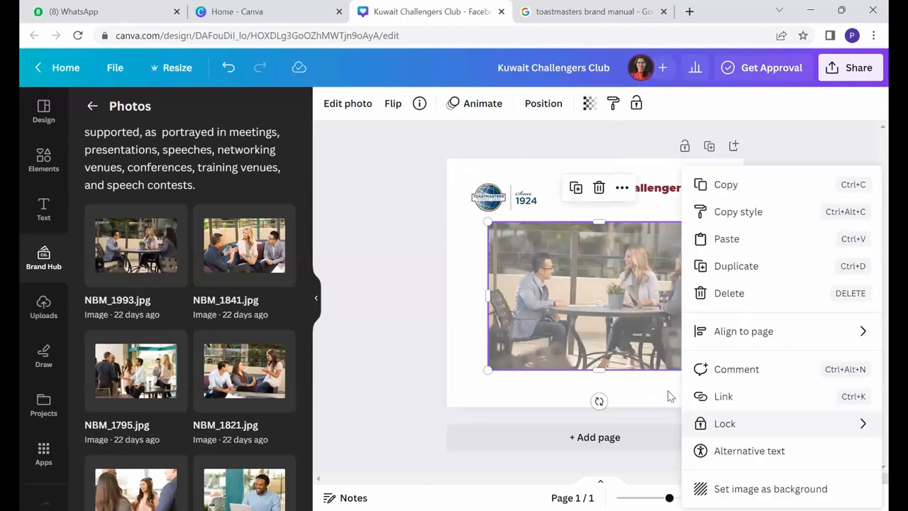
mouse_move(746, 243)
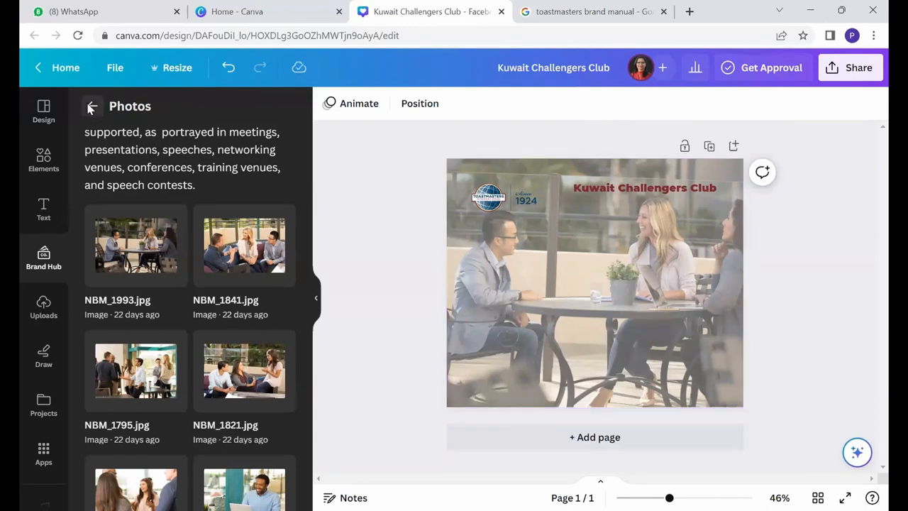
left_click(91, 106)
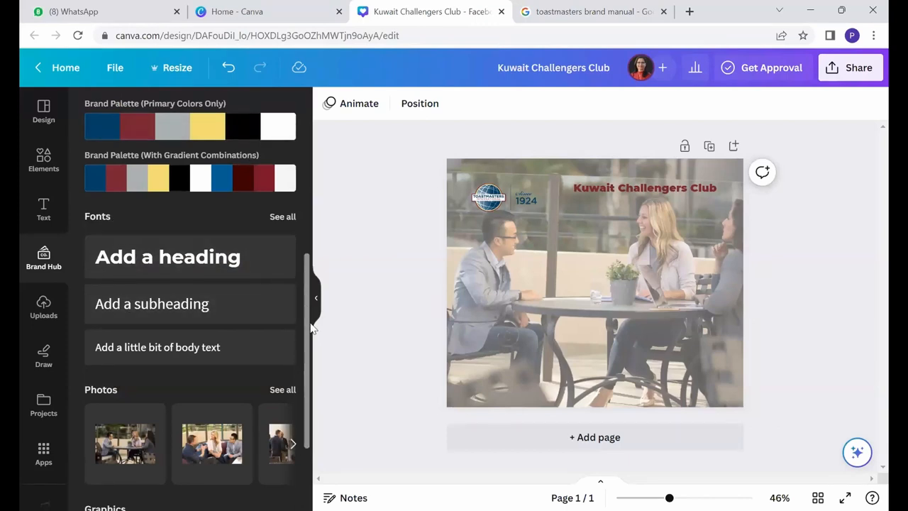
scroll("up", 3)
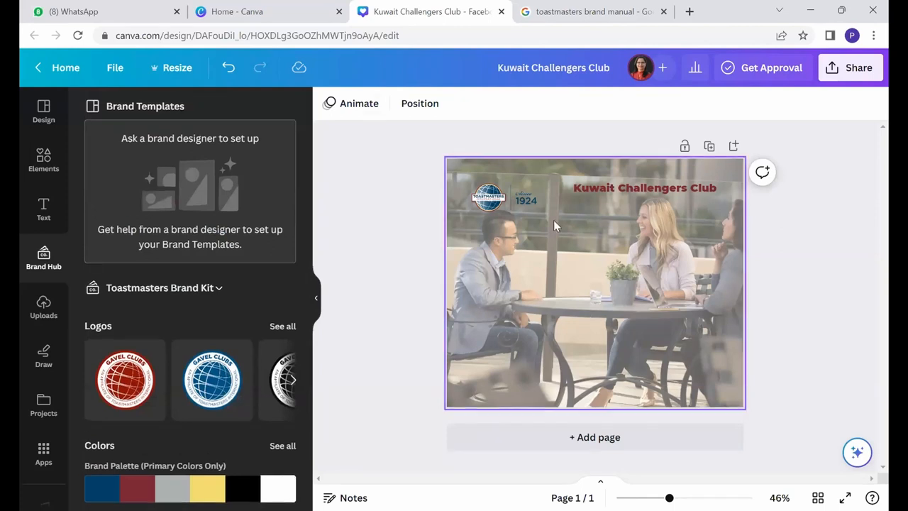
mouse_move(813, 141)
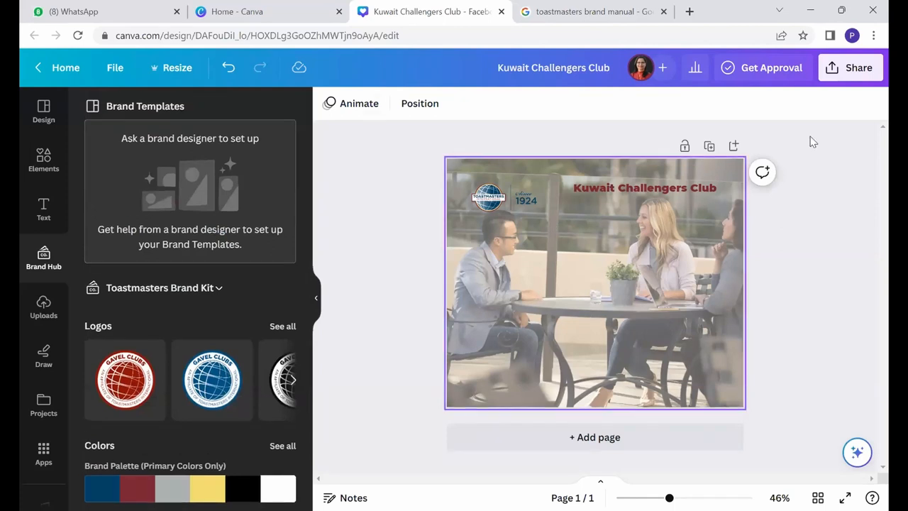
left_click(850, 67)
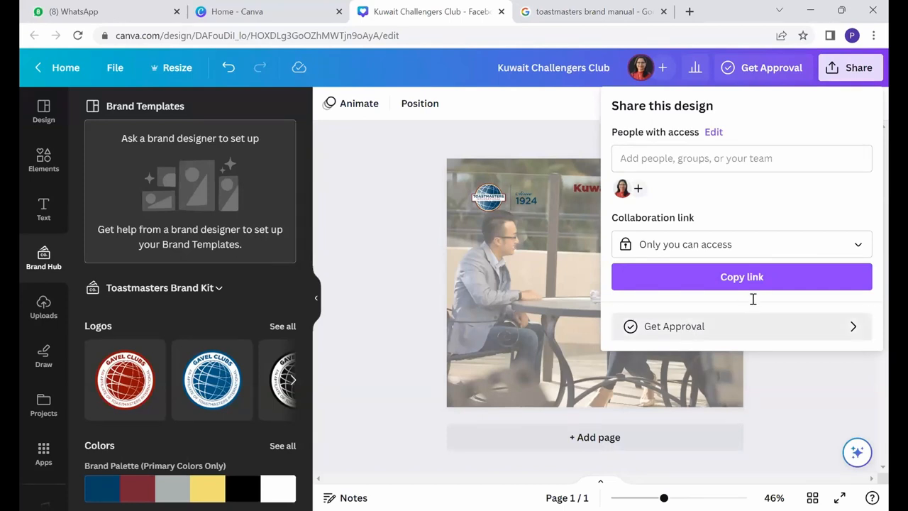
left_click(741, 325)
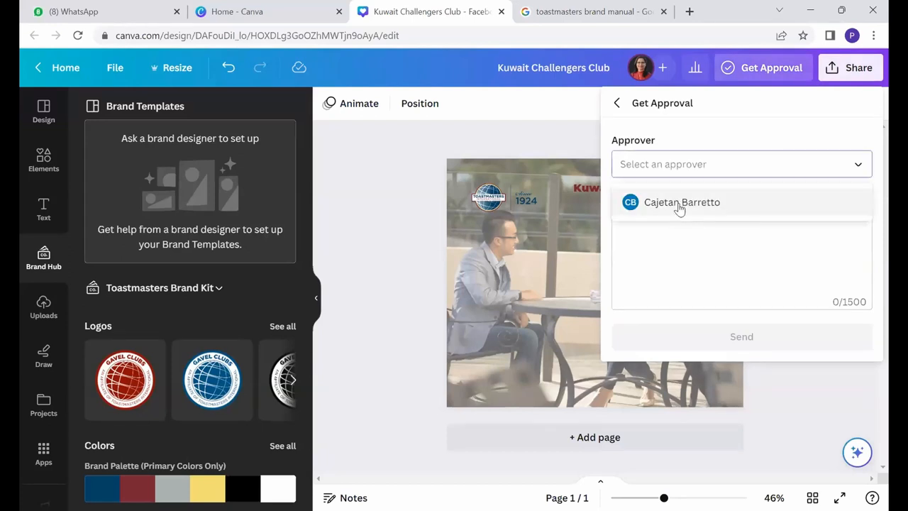
left_click(680, 202)
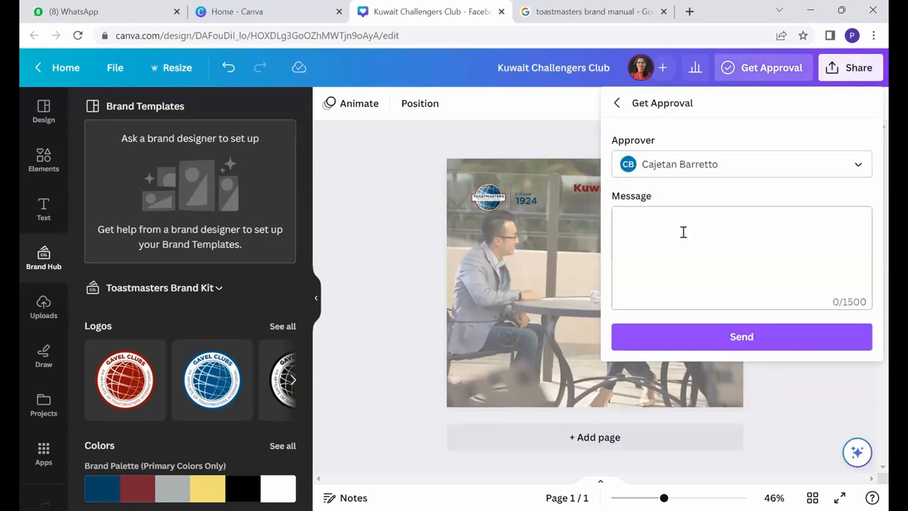
type("please app")
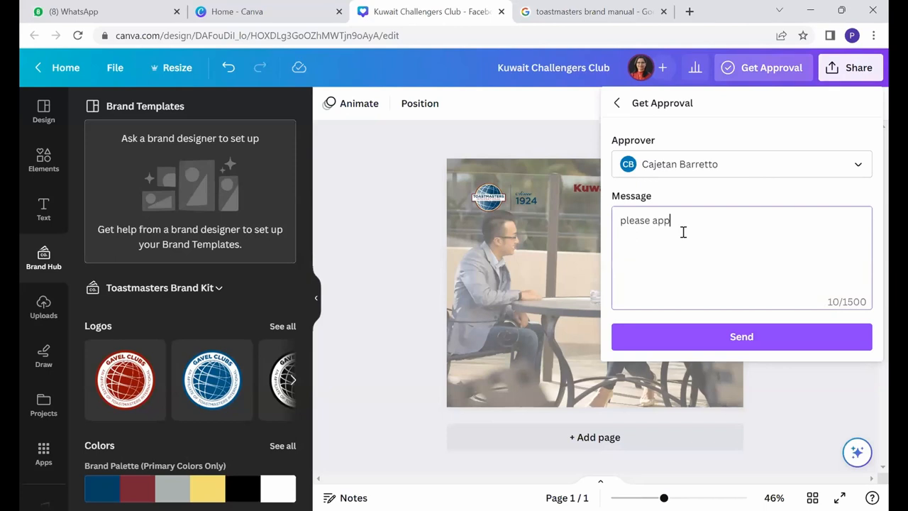
left_click(742, 337)
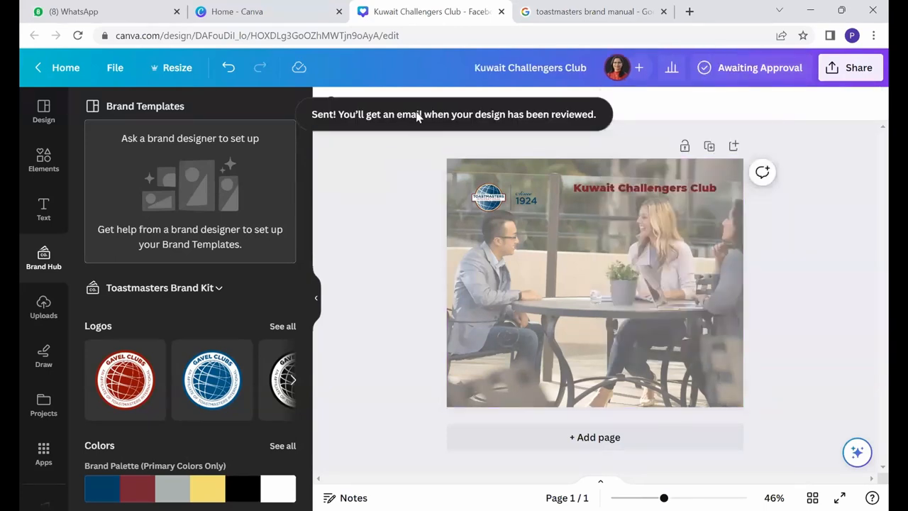
mouse_move(683, 108)
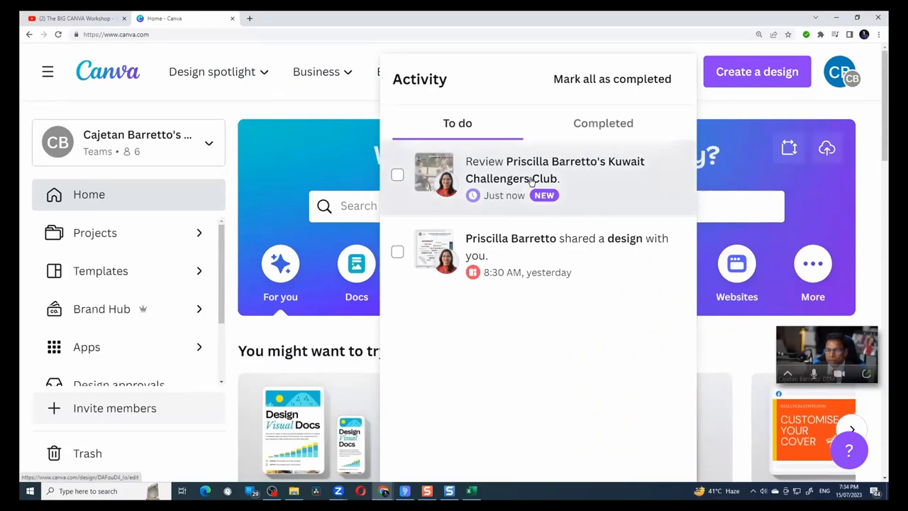
Approve the Kuwait Challengers Club review request with the feedback 'great job.'
left_click(555, 170)
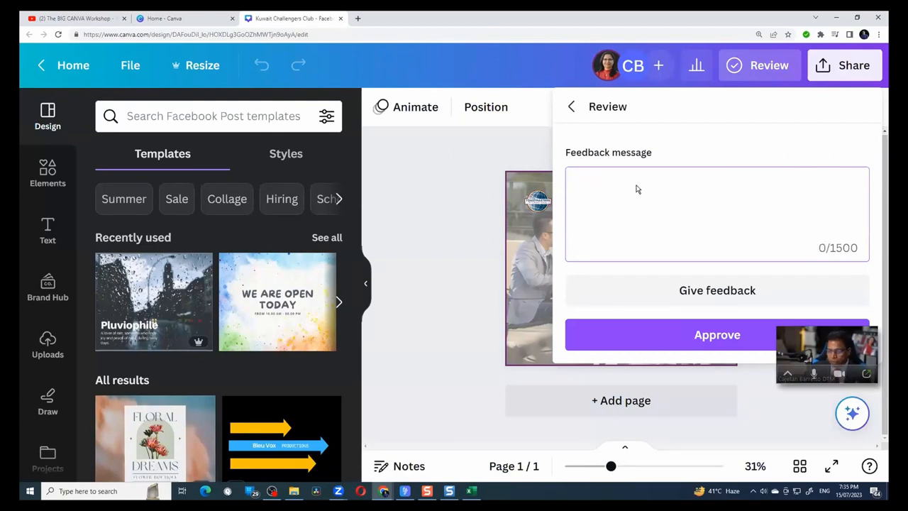
type("great")
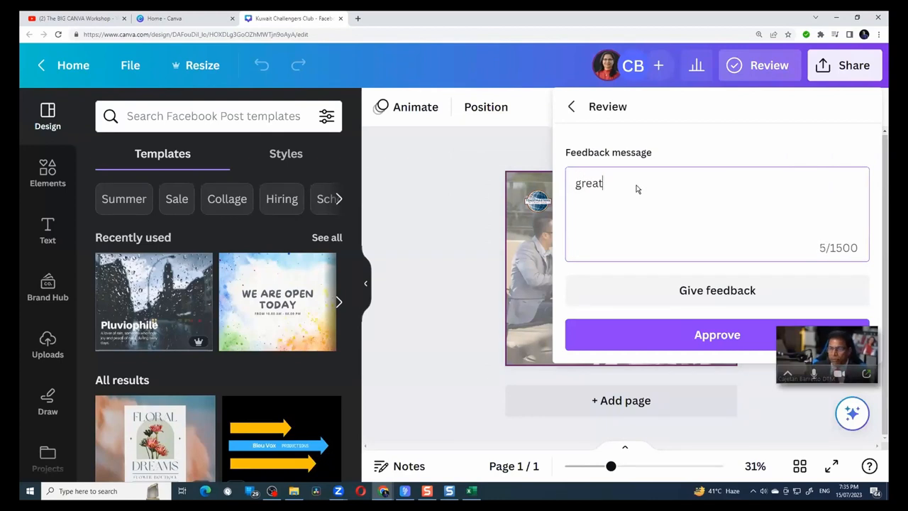
type("job.")
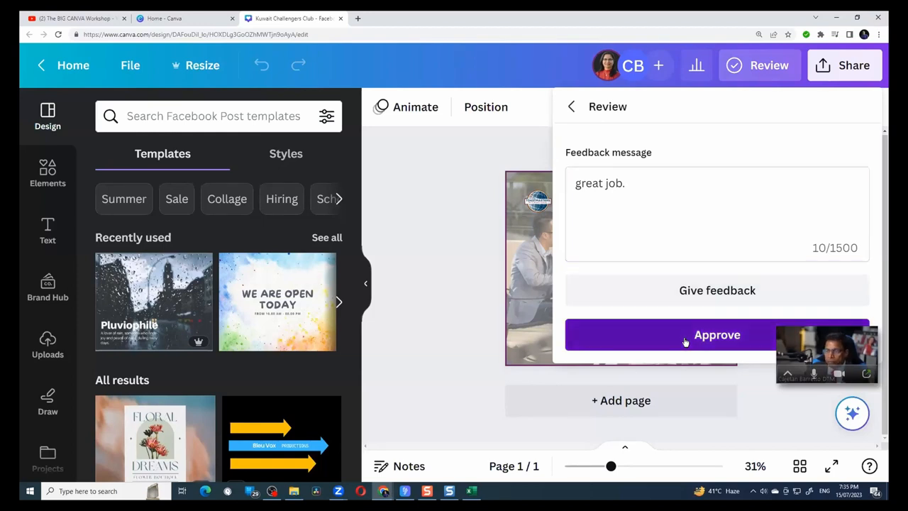
left_click(716, 334)
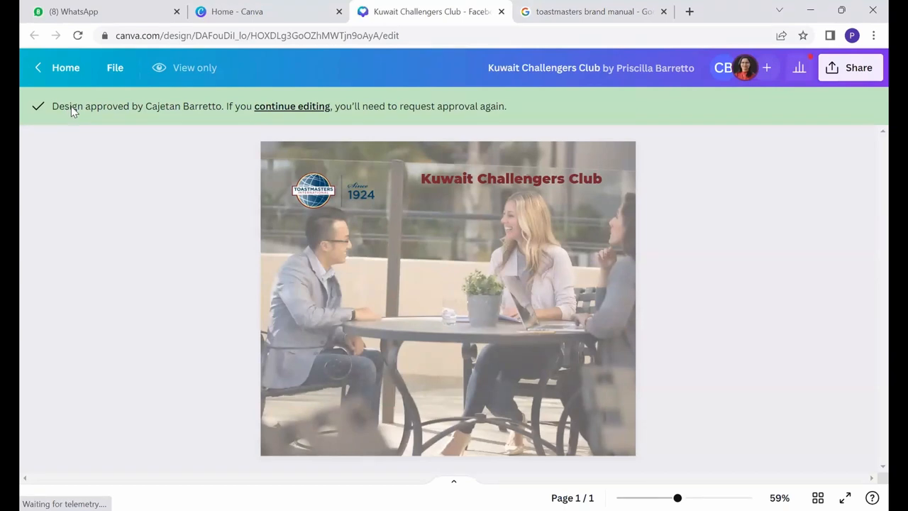
mouse_move(234, 110)
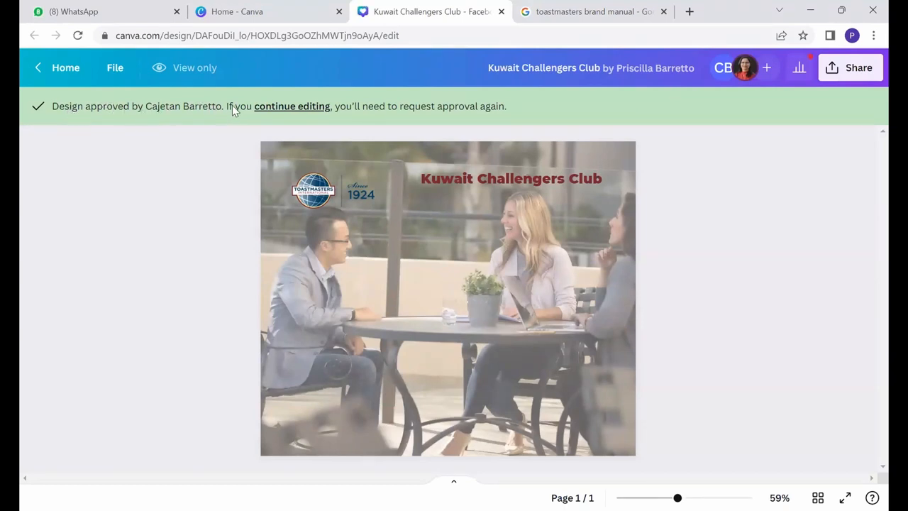
mouse_move(352, 113)
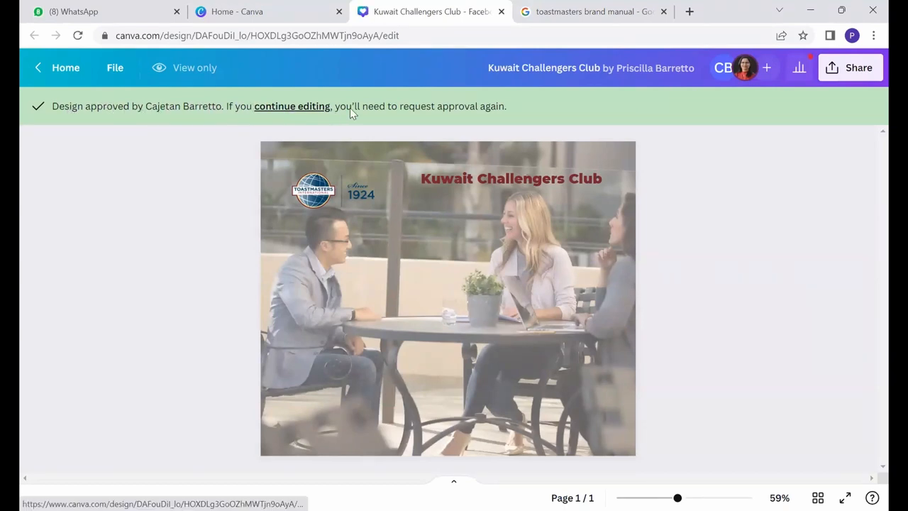
mouse_move(494, 113)
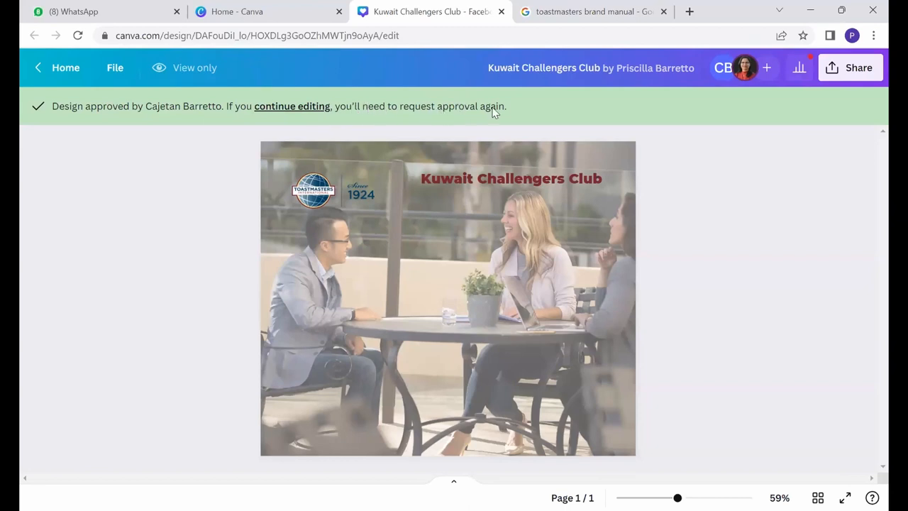
mouse_move(502, 303)
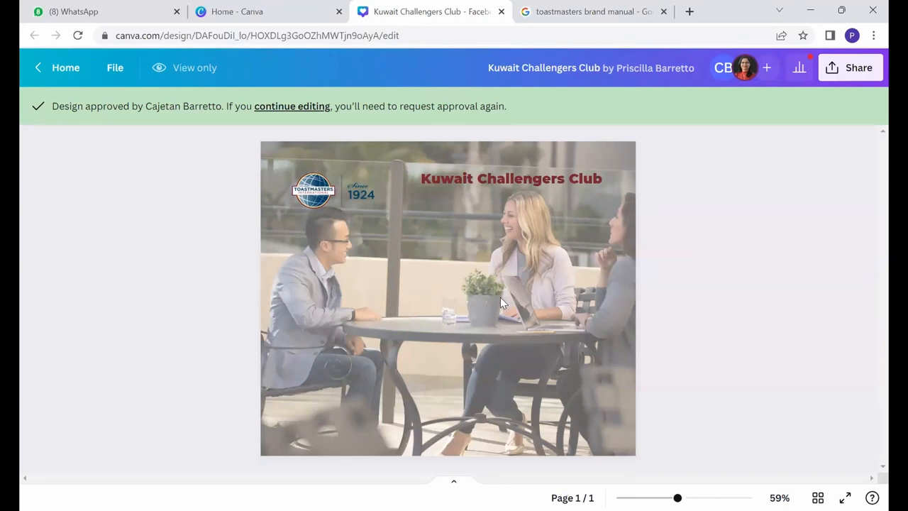
mouse_move(857, 67)
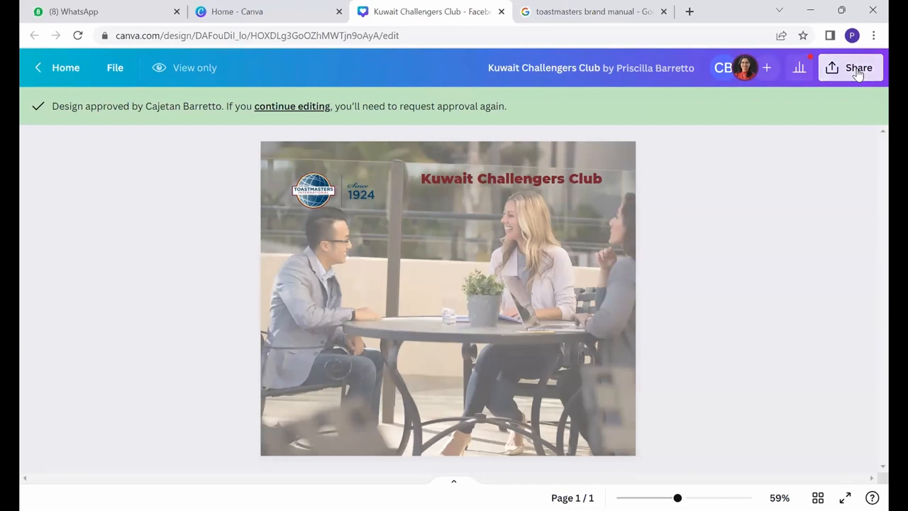
Download the approved post as a PNG file
left_click(857, 67)
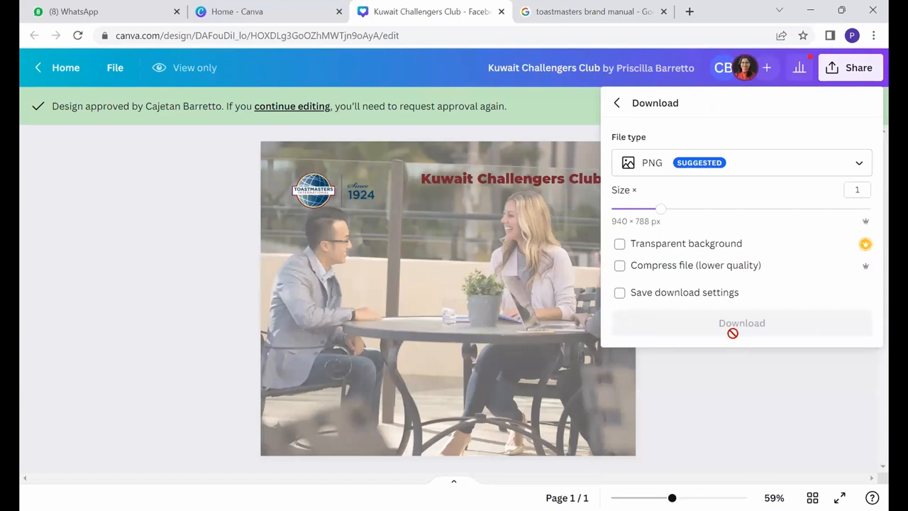
left_click(741, 322)
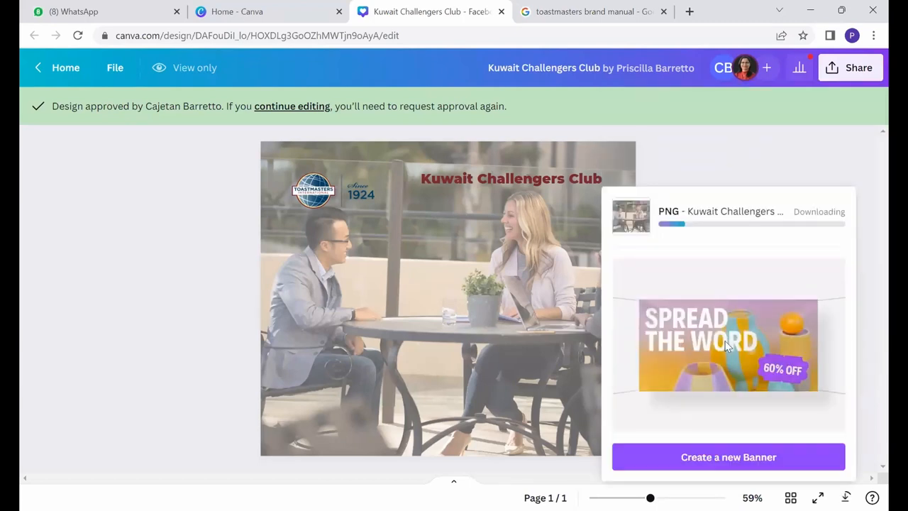